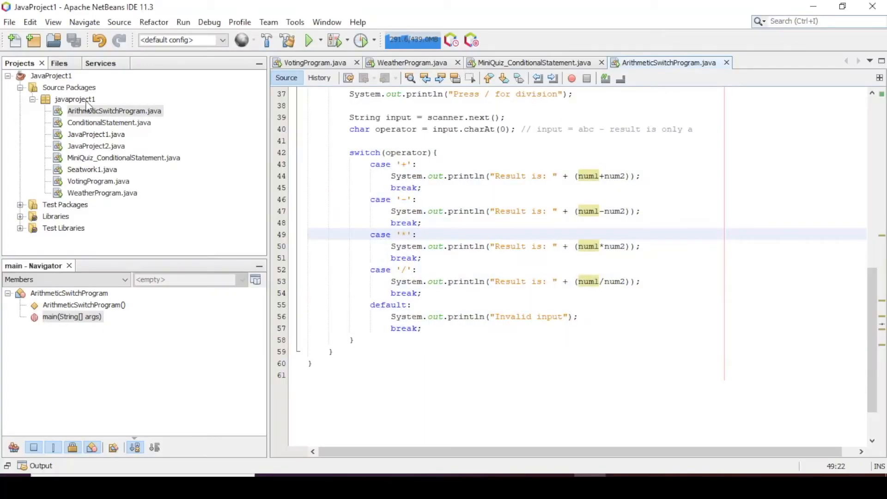
# Select the javaproject1 package and bring up its right-click actions for adding a new file
pyautogui.click(75, 99)
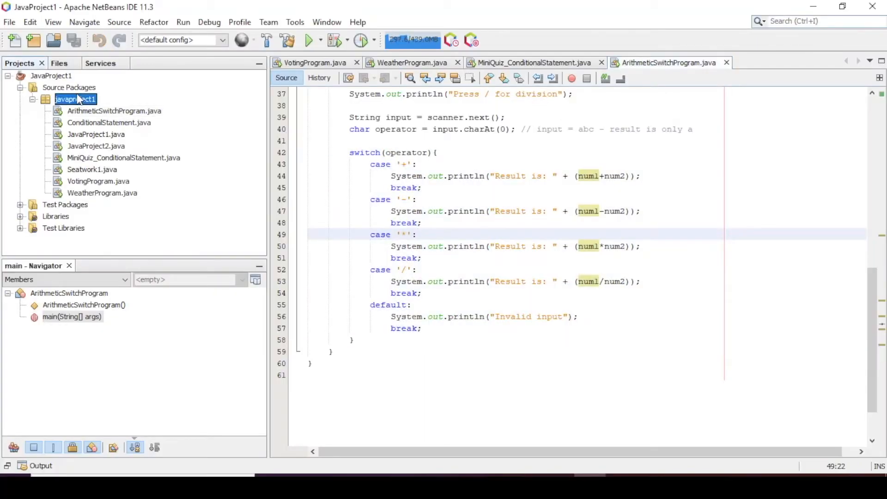
pyautogui.moveTo(75, 99)
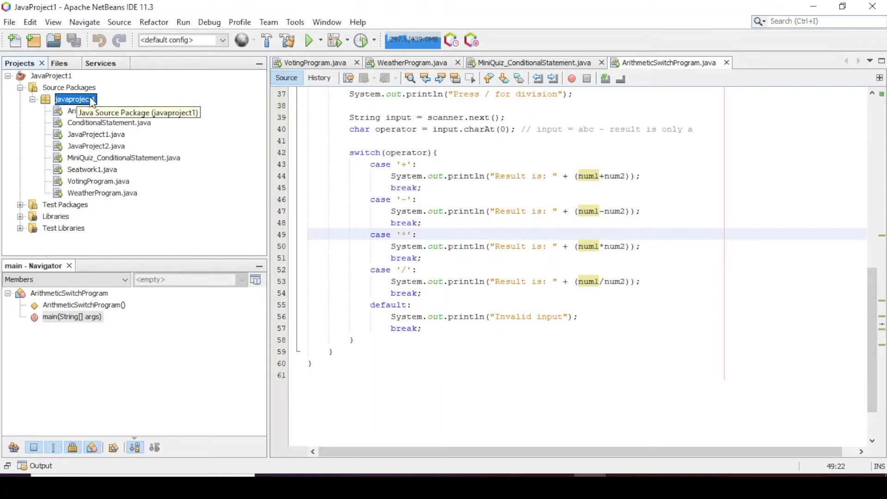
pyautogui.rightClick(74, 99)
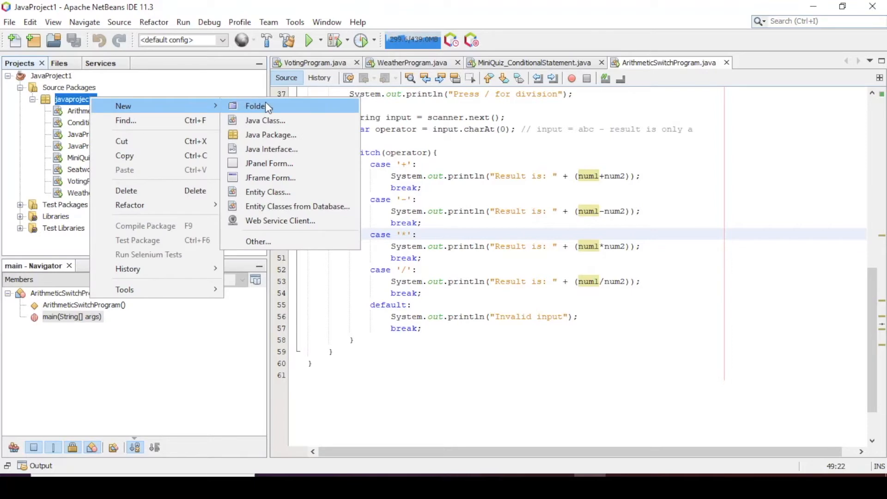
# Start a New Java Class and enter GradingProgram as the class name
pyautogui.click(265, 120)
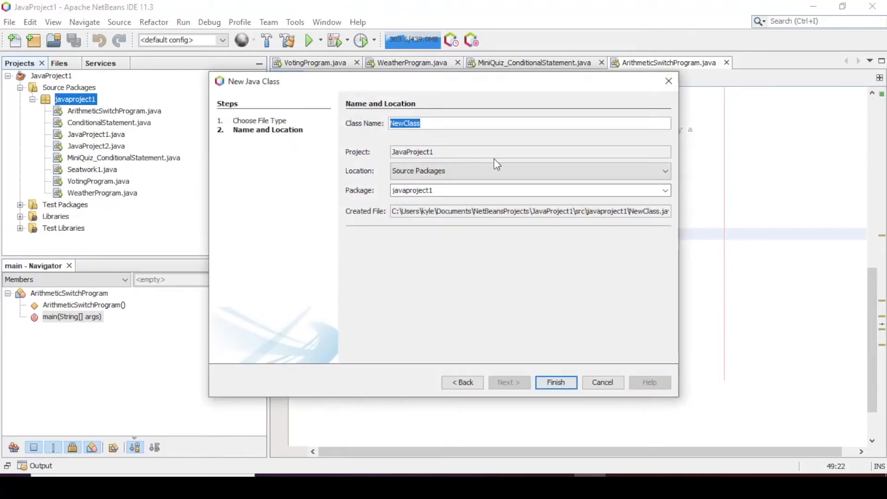
pyautogui.write('GradingP')
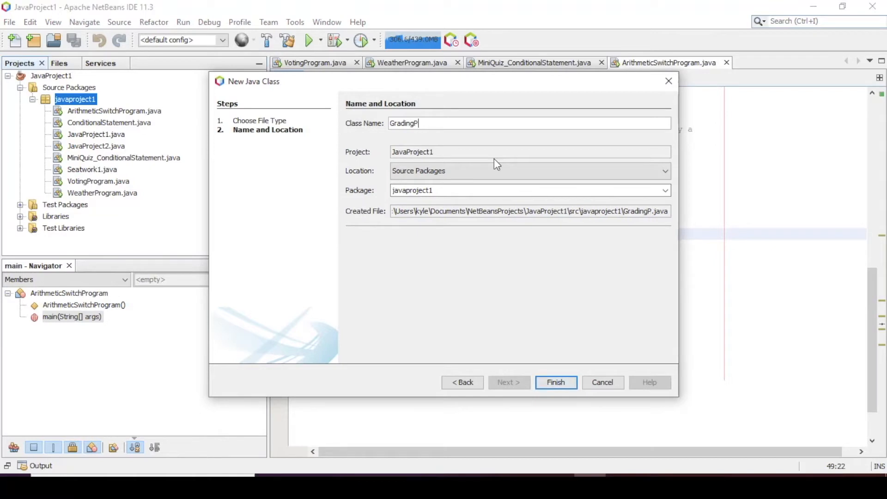
pyautogui.write('rogram')
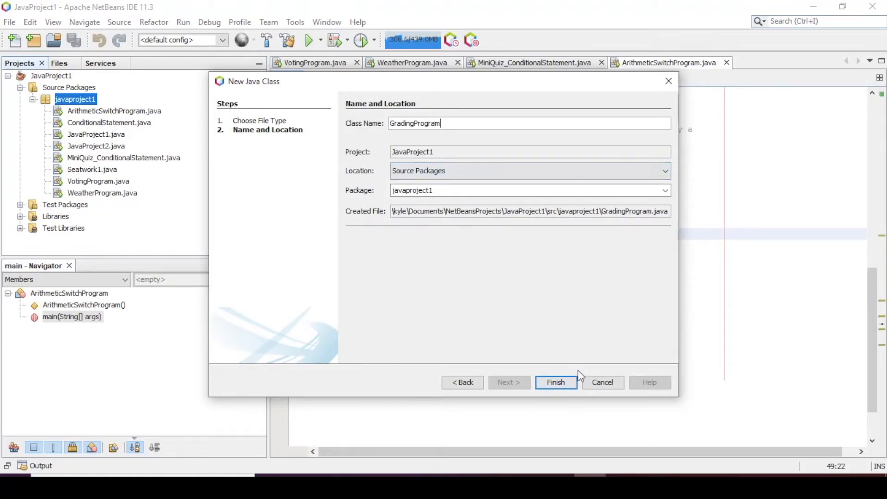
# Finish creating GradingProgram and declare public static void main(String[] aargs) { inside it
pyautogui.click(555, 382)
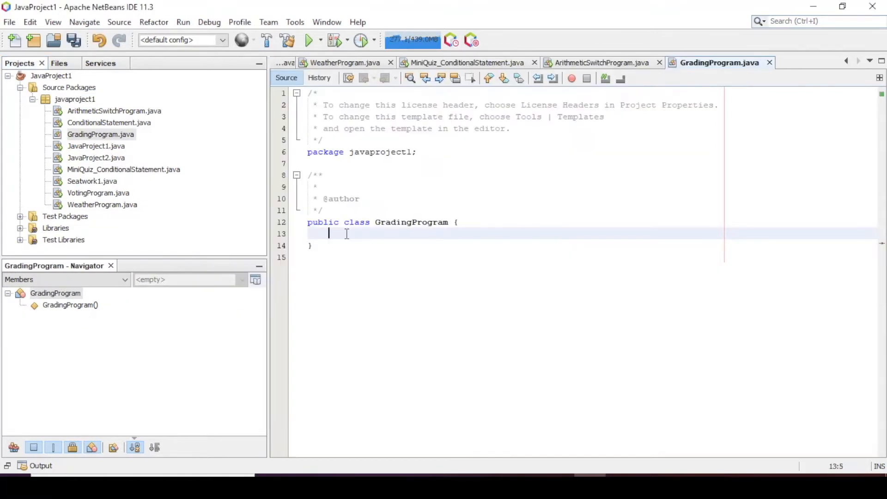
pyautogui.press('enter')
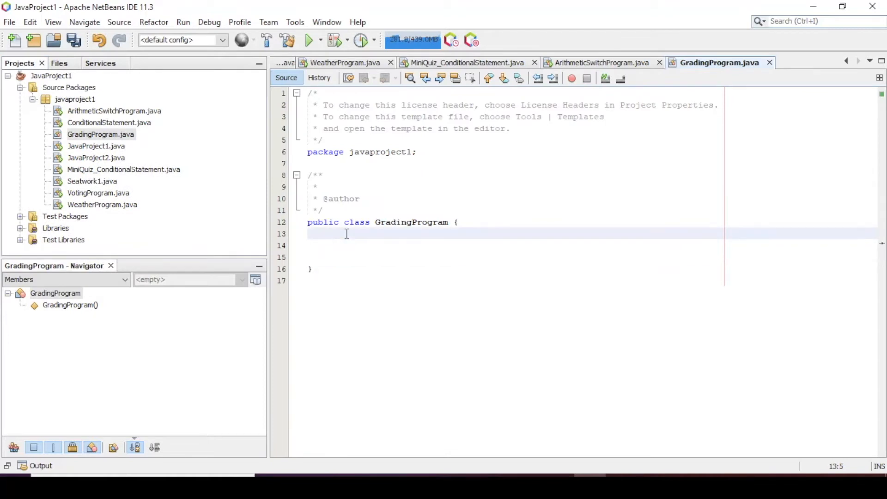
pyautogui.write('pub')
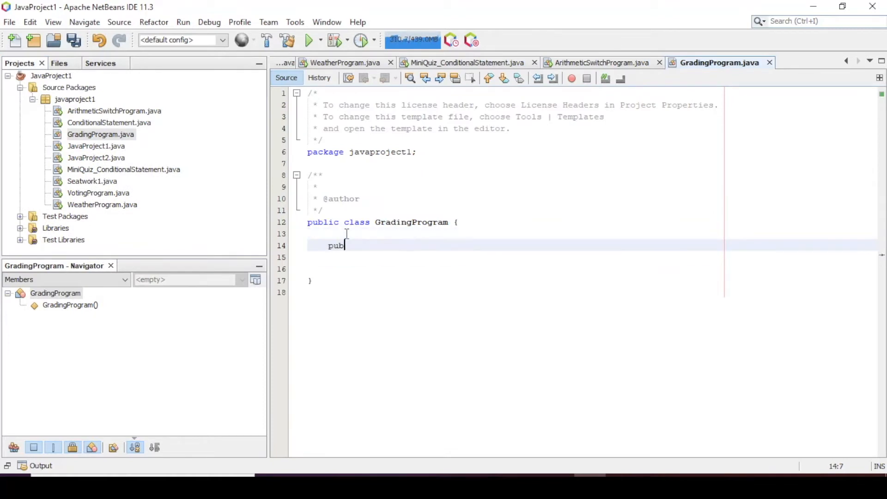
pyautogui.write('lic static')
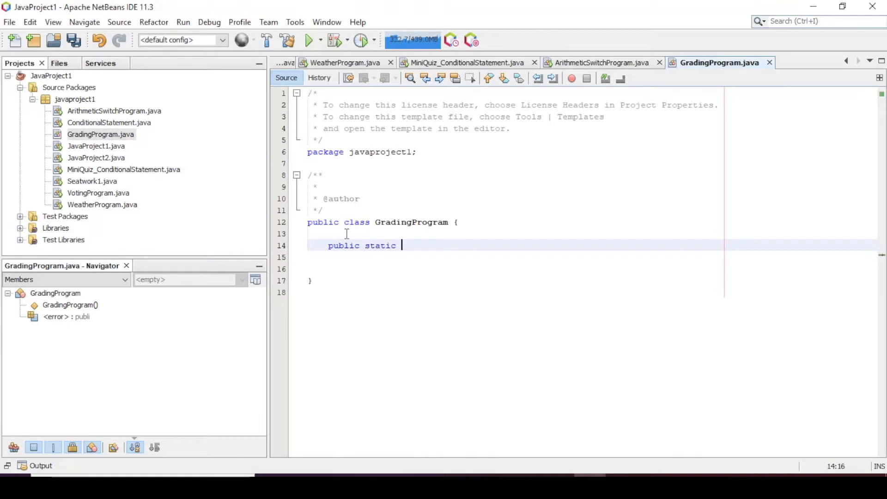
pyautogui.write('void main')
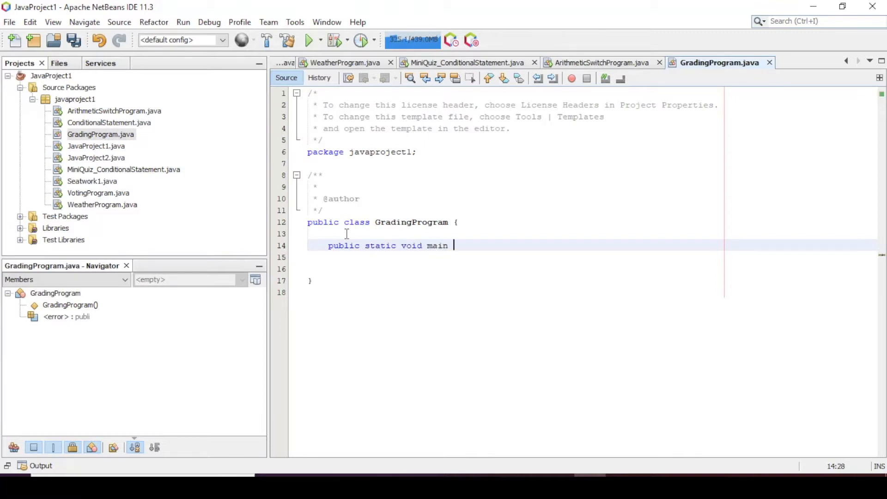
pyautogui.write('(String[])')
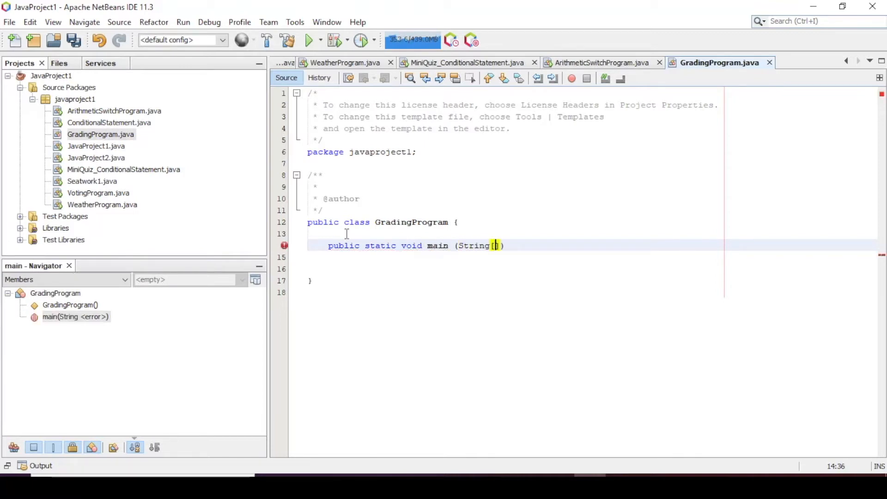
pyautogui.write('aargs')
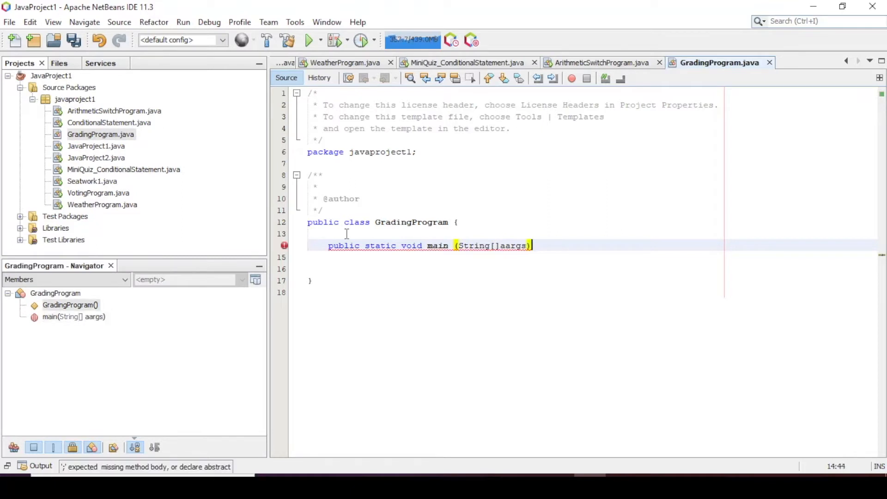
pyautogui.write('{')
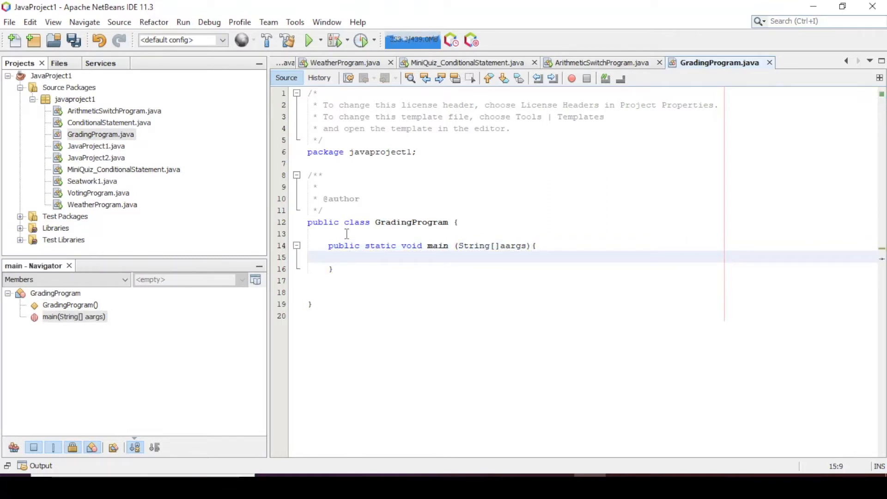
# Begin a block comment in main: 1. ask user for grade, 2. if grade A print outstanding
pyautogui.write('/')
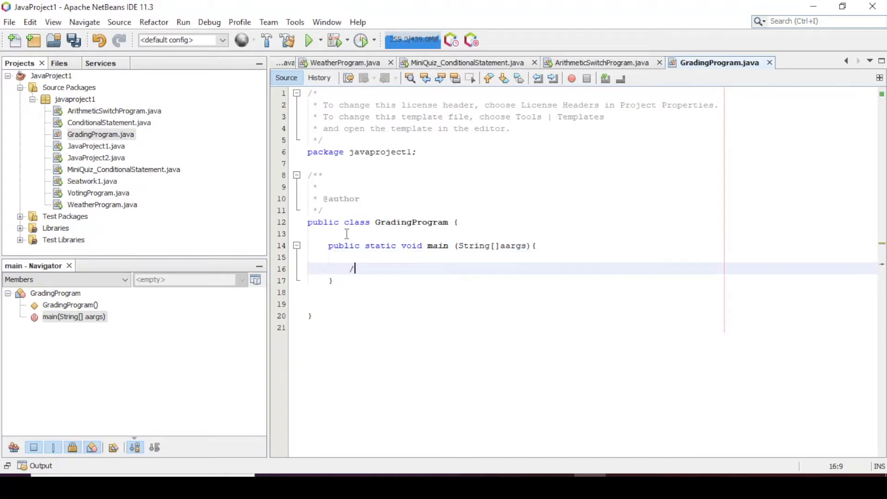
pyautogui.write('*')
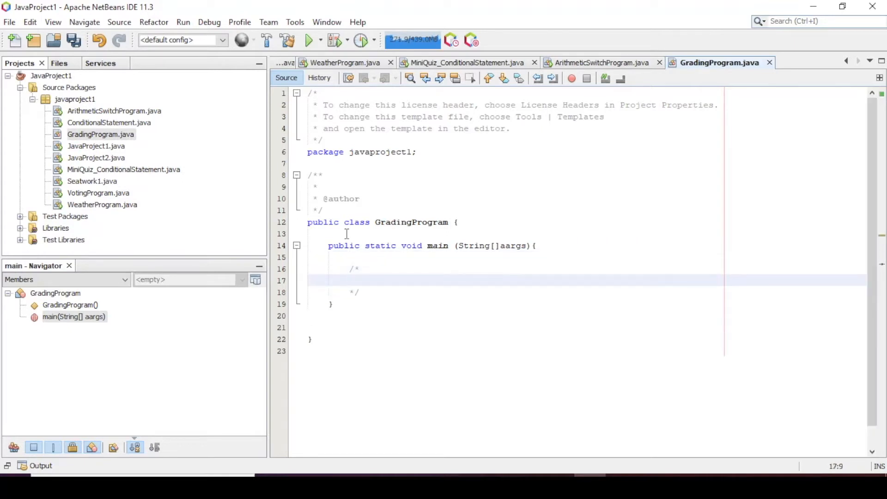
pyautogui.write('1.')
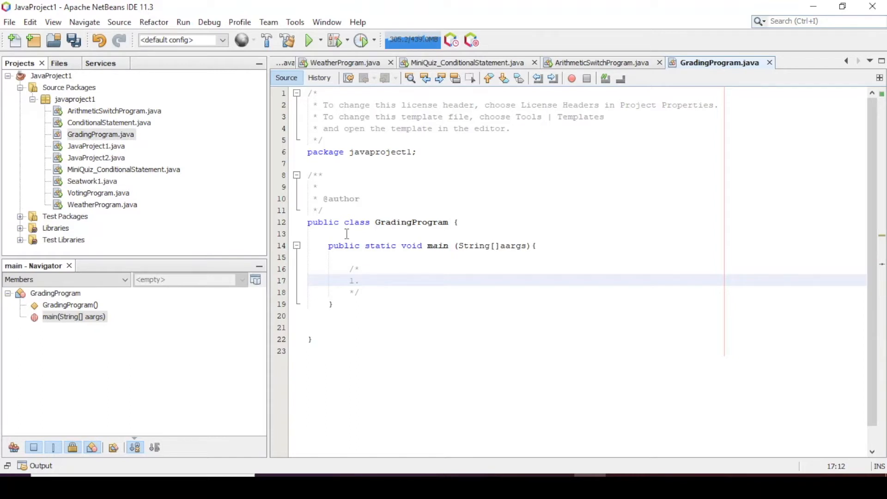
pyautogui.write('ask user for his/her grade')
pyautogui.write('2')
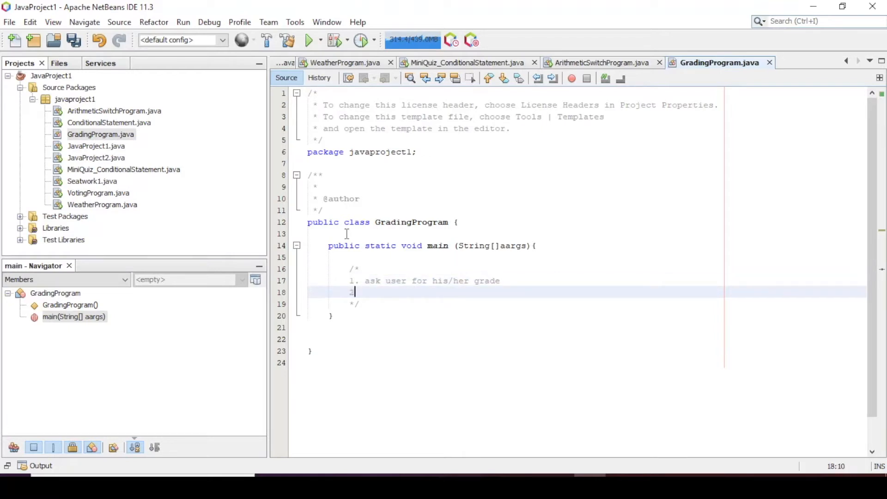
pyautogui.write('.')
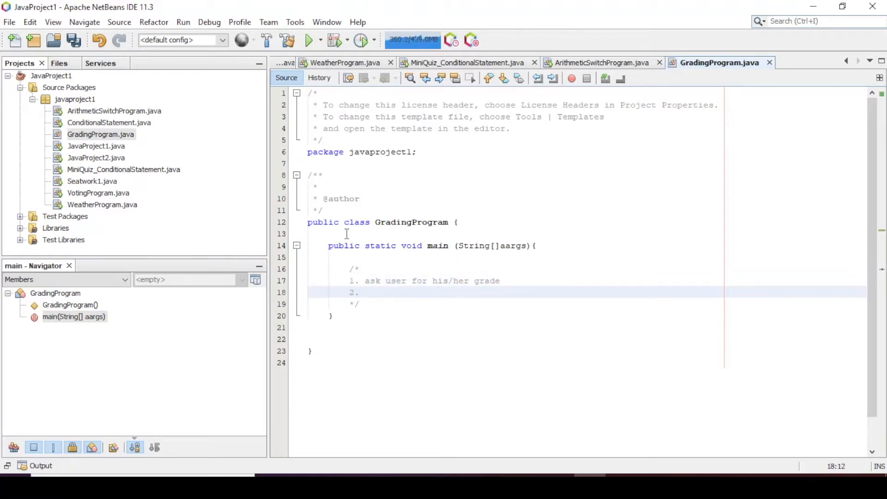
pyautogui.write('if grade is a')
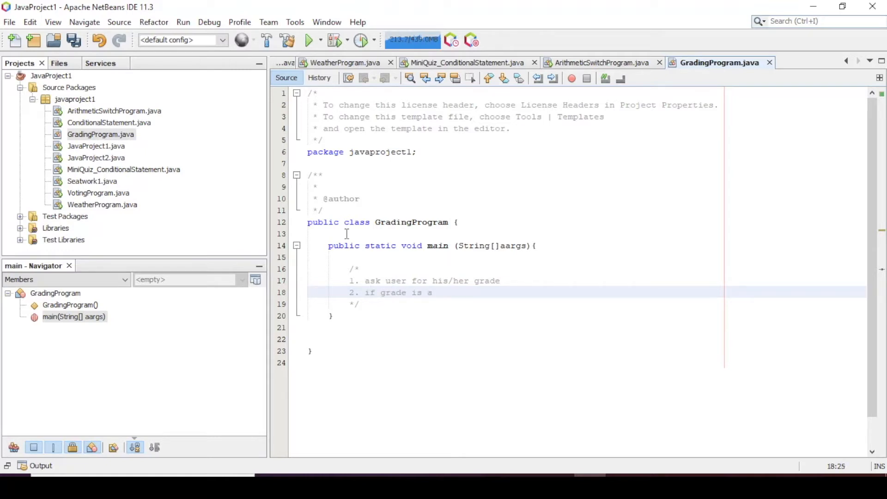
pyautogui.write('A print')
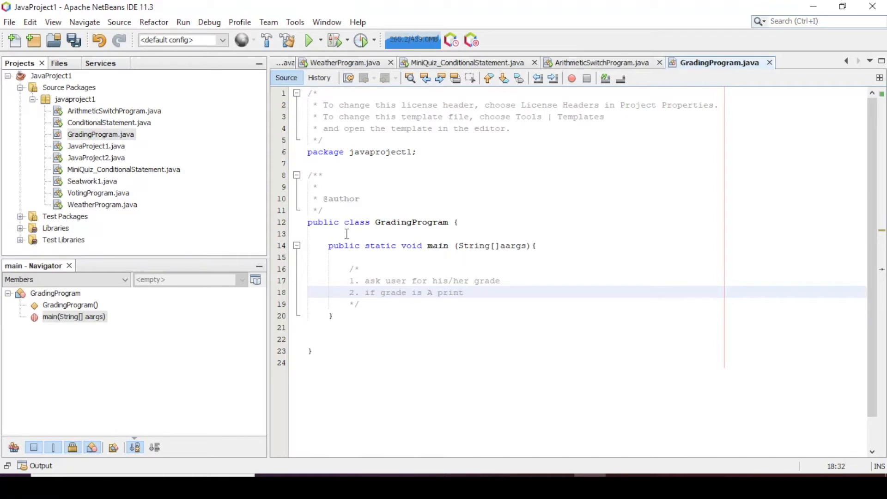
pyautogui.write('outstanding')
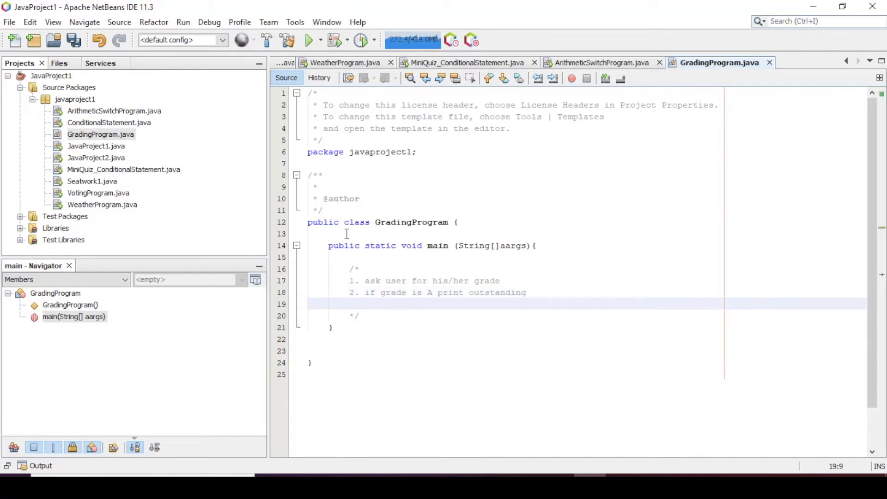
# Continue the comment: 3. B print very good, 4. C good, 5. D print failed
pyautogui.write('3. if')
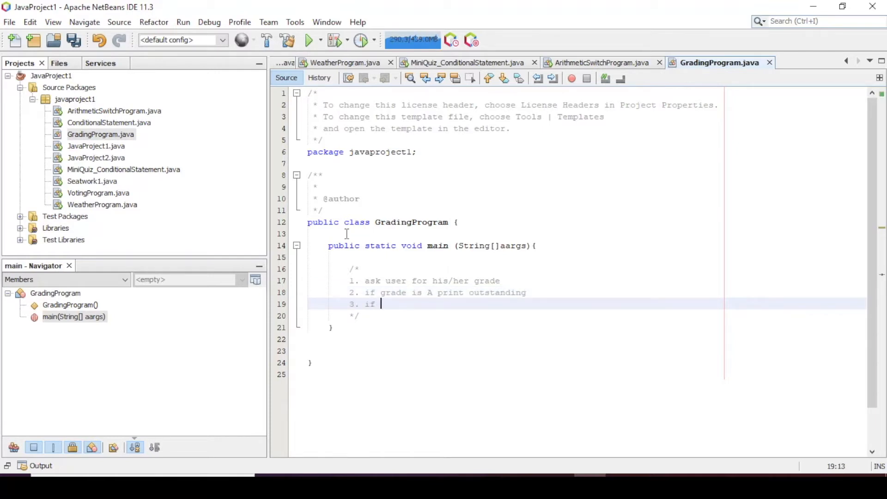
pyautogui.write('B print')
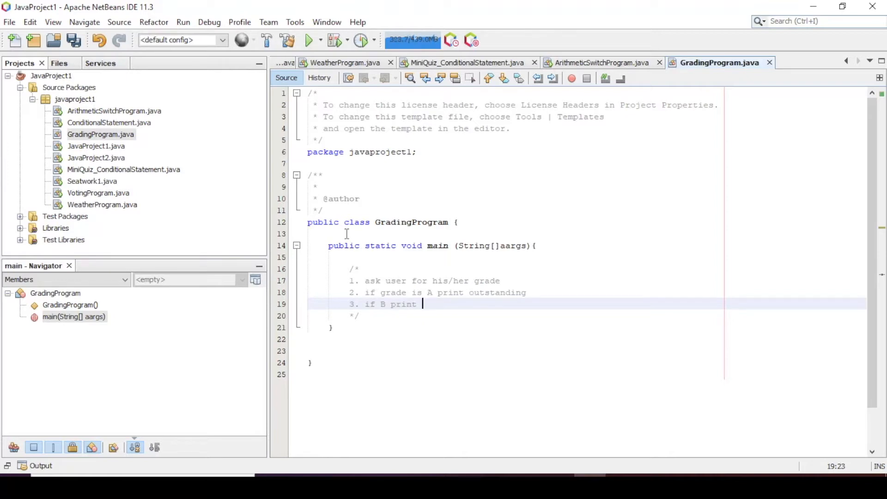
pyautogui.write('very goos')
pyautogui.write('4. if C print')
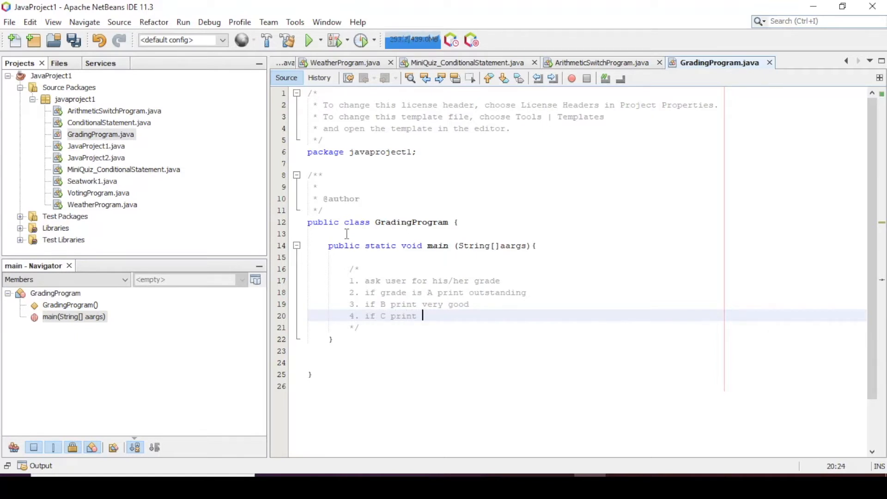
pyautogui.write('good')
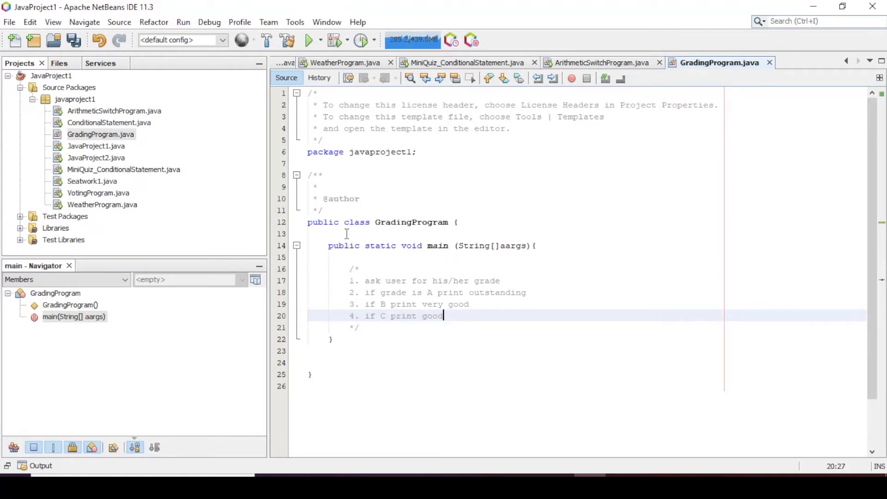
pyautogui.press('enter')
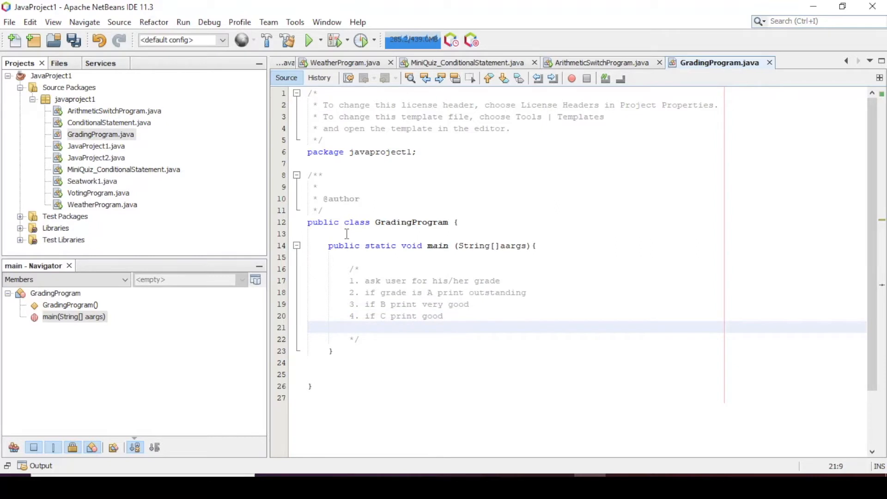
pyautogui.write('5. if D pr')
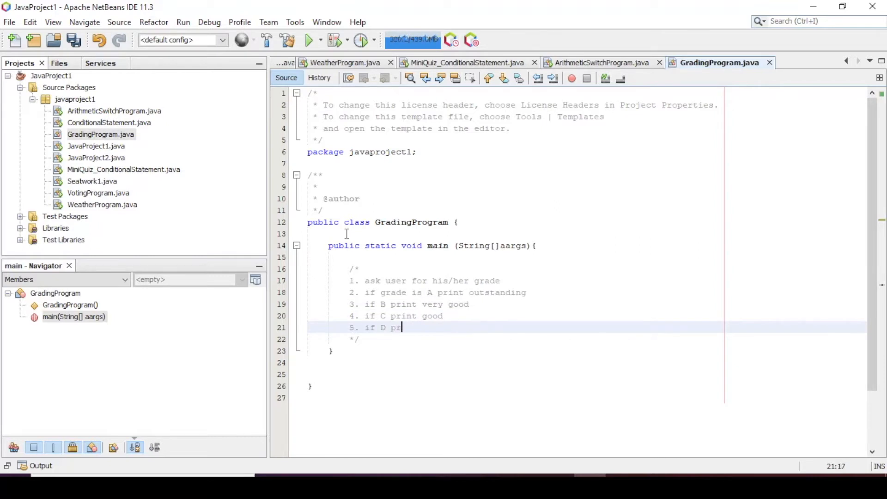
pyautogui.write('int fail')
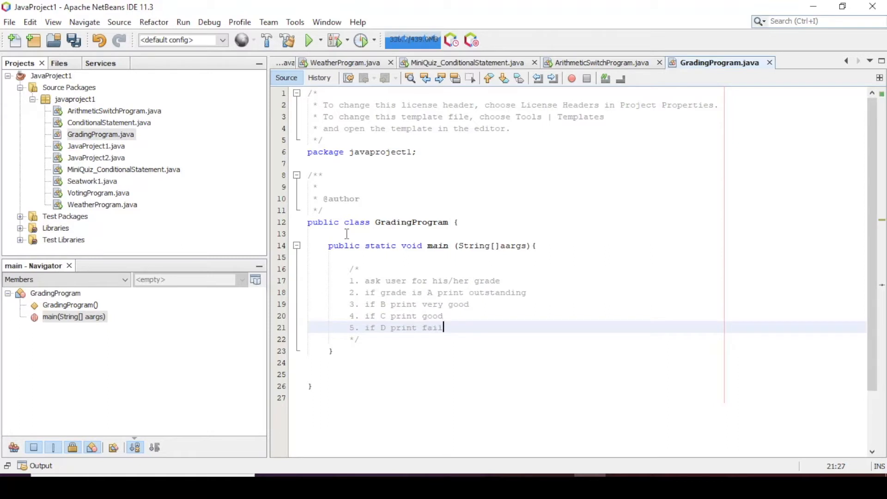
pyautogui.write('ed')
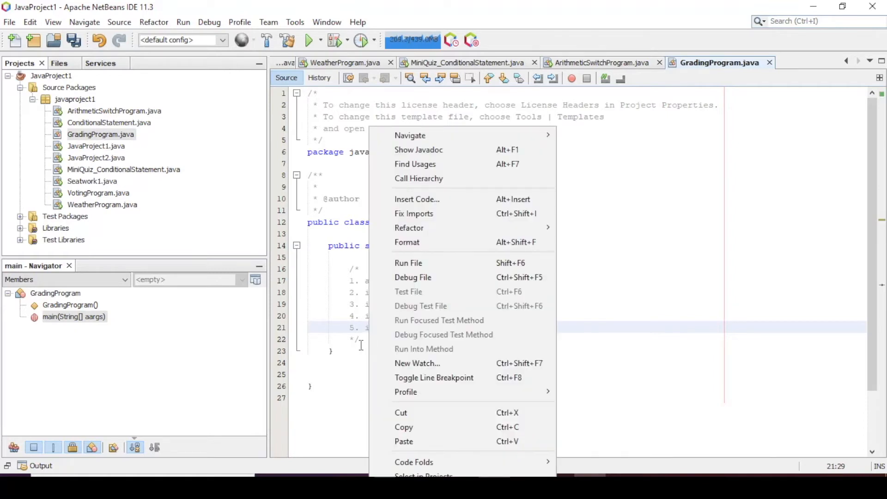
# Add import java.util.Scanner; above the class declaration, after the author comment
pyautogui.click(367, 340)
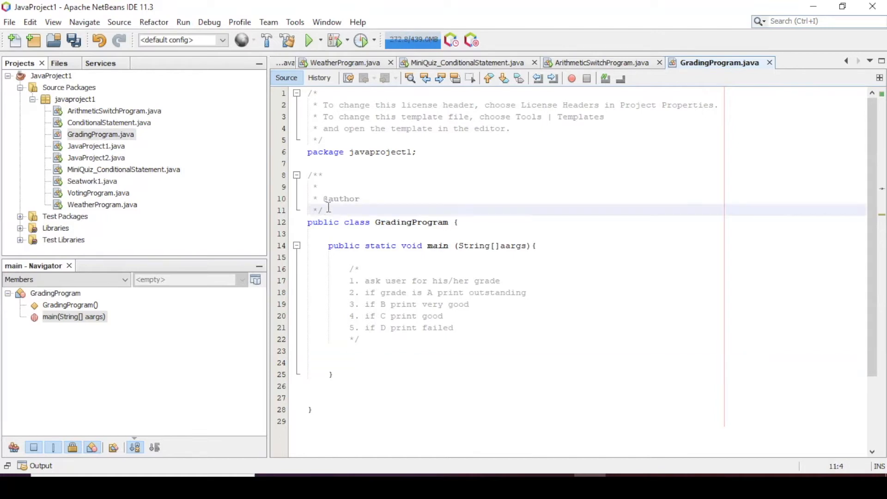
pyautogui.write('i')
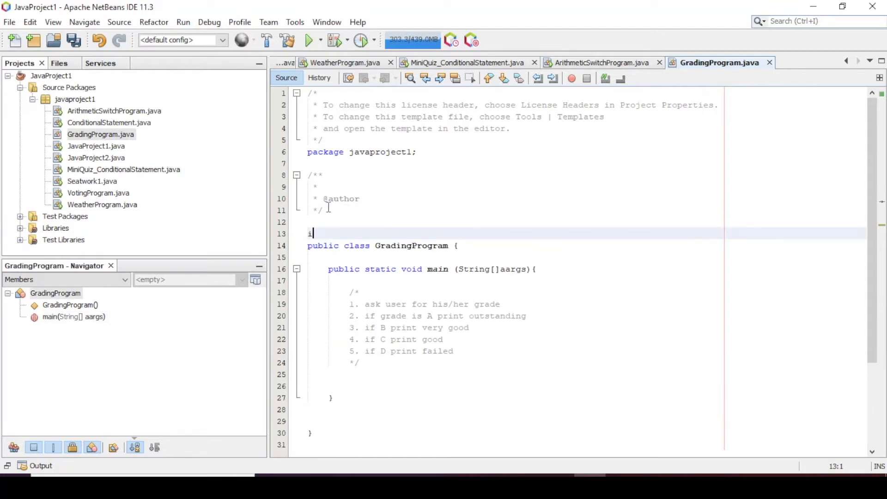
pyautogui.write('mport java.')
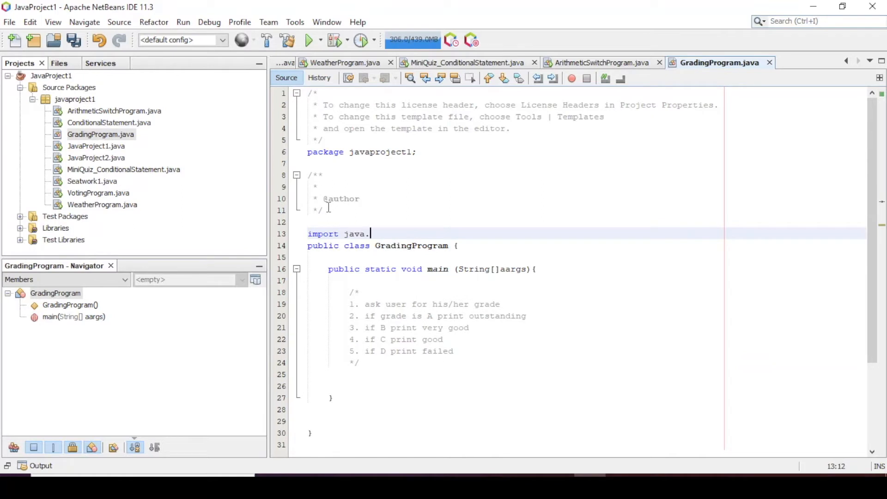
pyautogui.write('util.Scanner;')
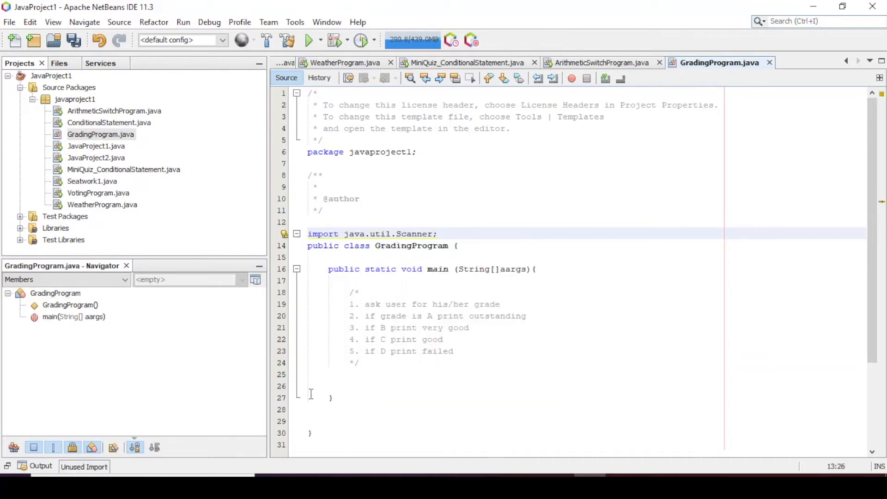
# Declare Scanner scanner = new Scanner(System.in); beneath the comment in main
pyautogui.write('Scanner')
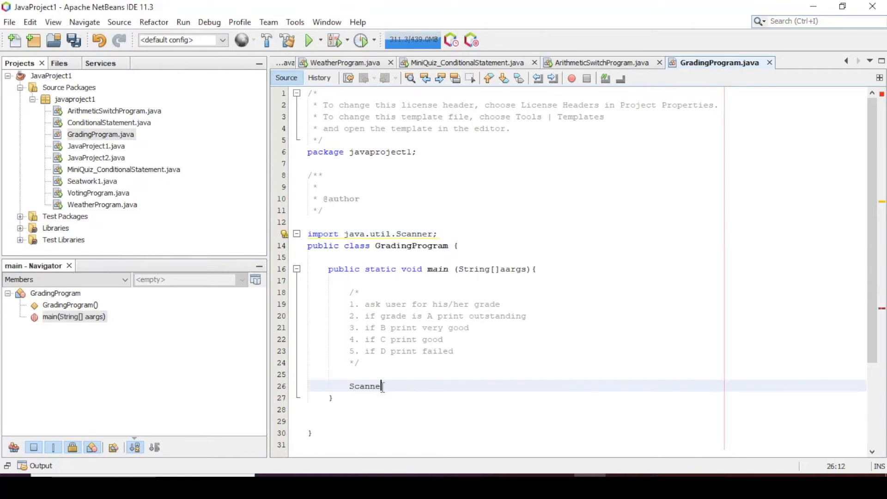
pyautogui.write('scanner')
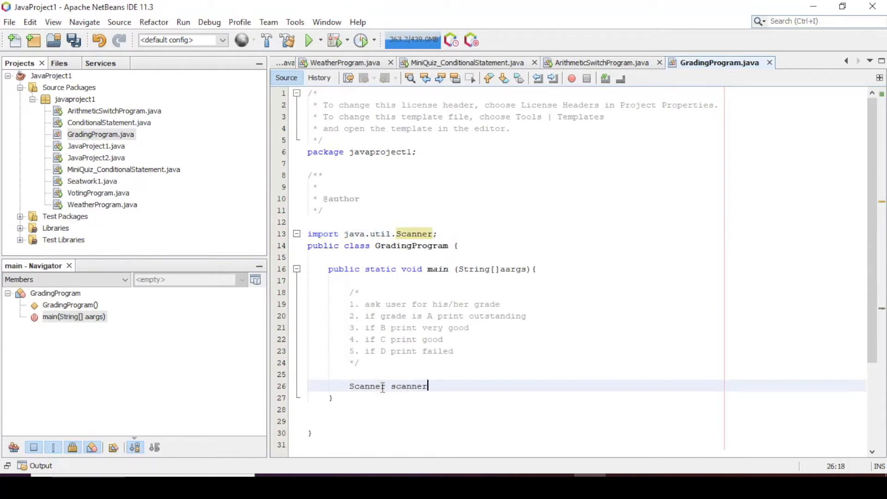
pyautogui.write('= new Scan')
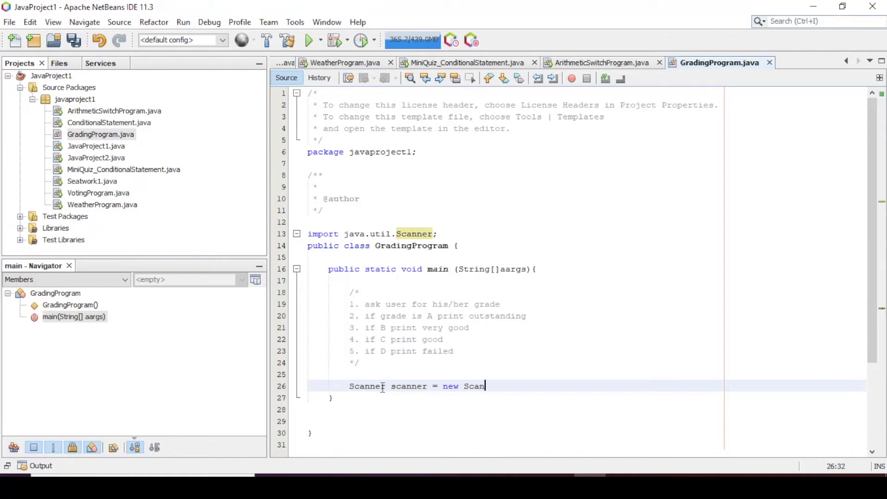
pyautogui.write('ner (Syste)')
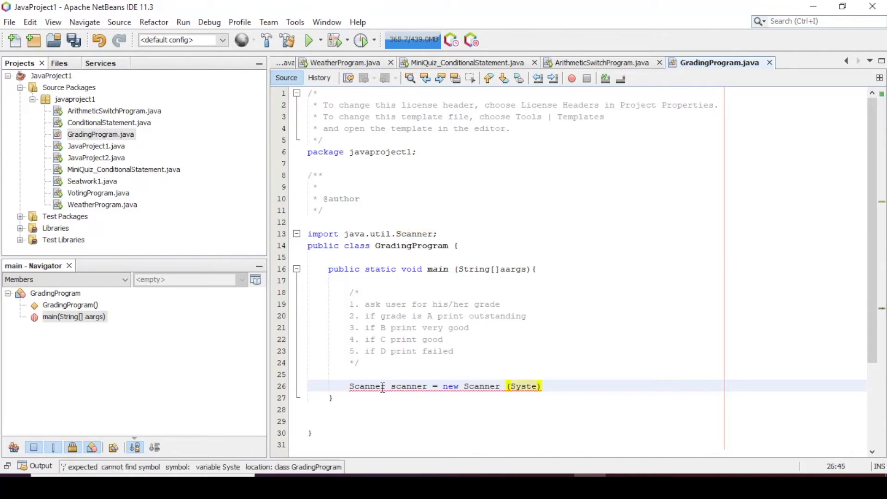
pyautogui.write('.in')
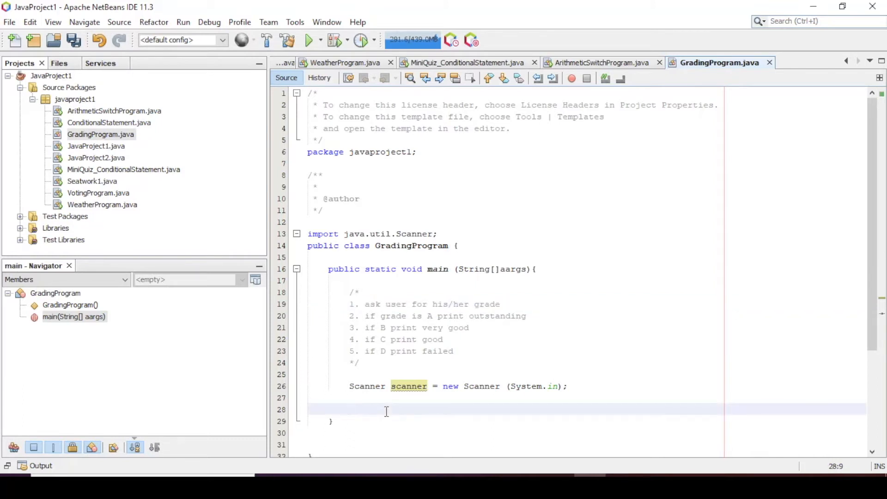
# Print the prompt "Enter your grade: " and read String input = scanner.next();
pyautogui.write('s')
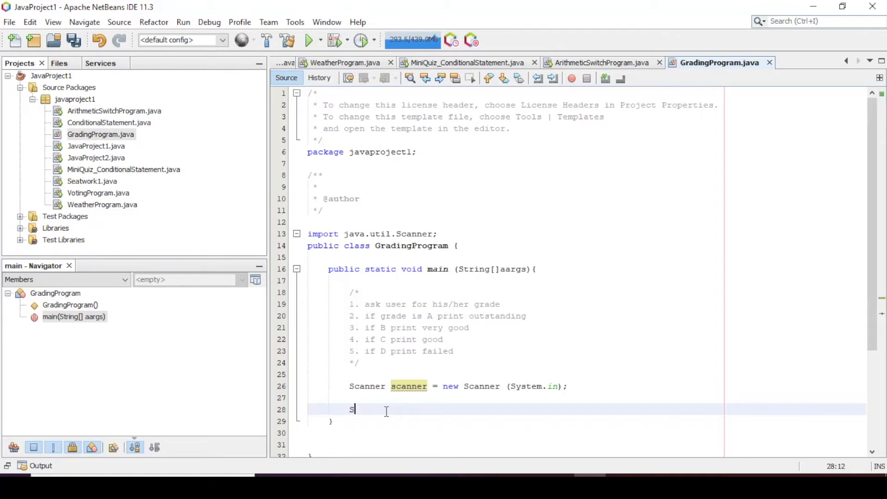
pyautogui.write('ystem.Ou')
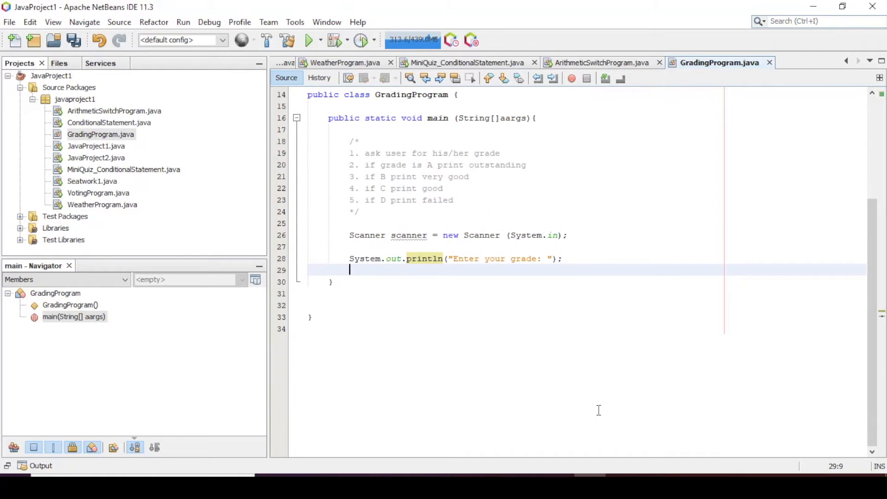
pyautogui.write('String')
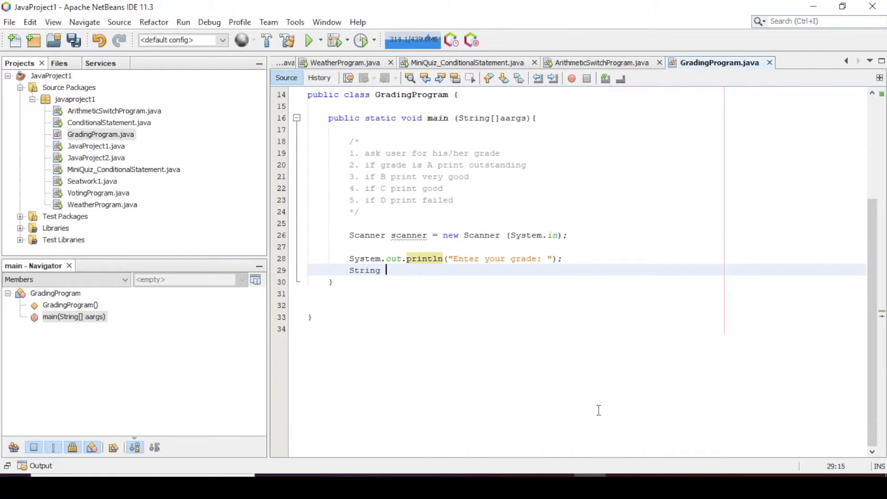
pyautogui.write('input =')
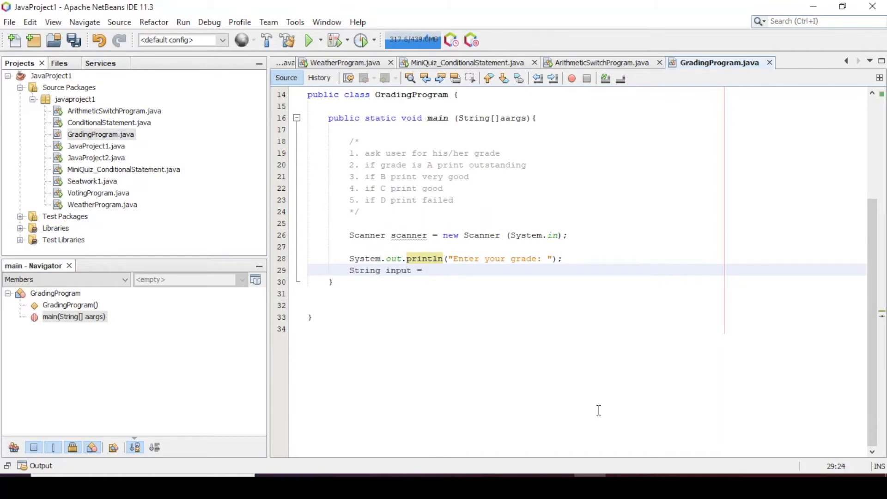
pyautogui.write('scanner.')
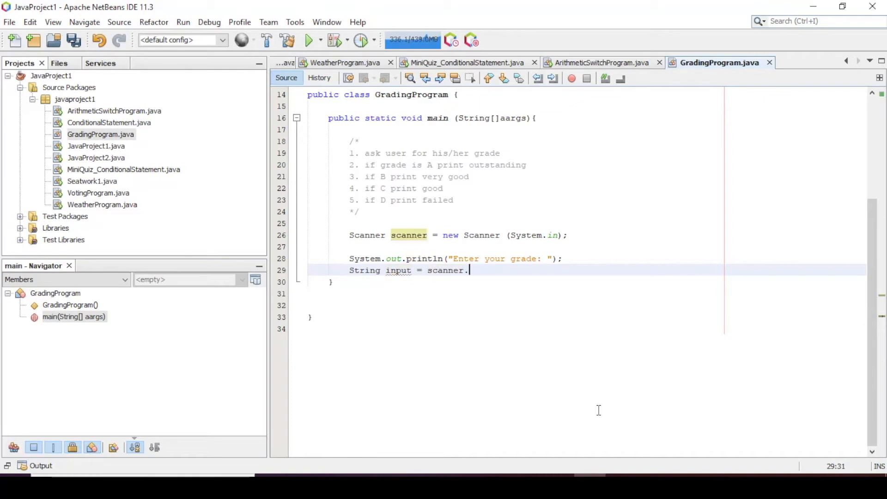
pyautogui.write('next();')
pyautogui.write('char')
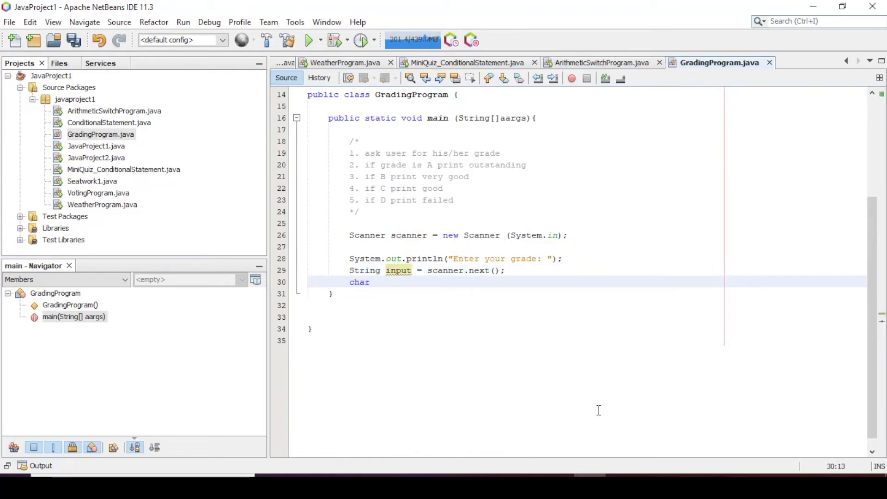
# Store the first character as char grade = input.charAt(0);
pyautogui.write('grade =')
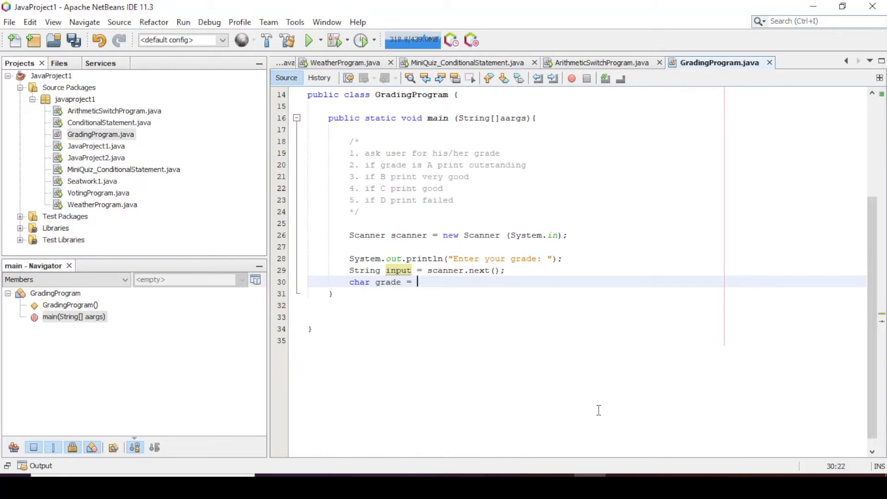
pyautogui.write('input.')
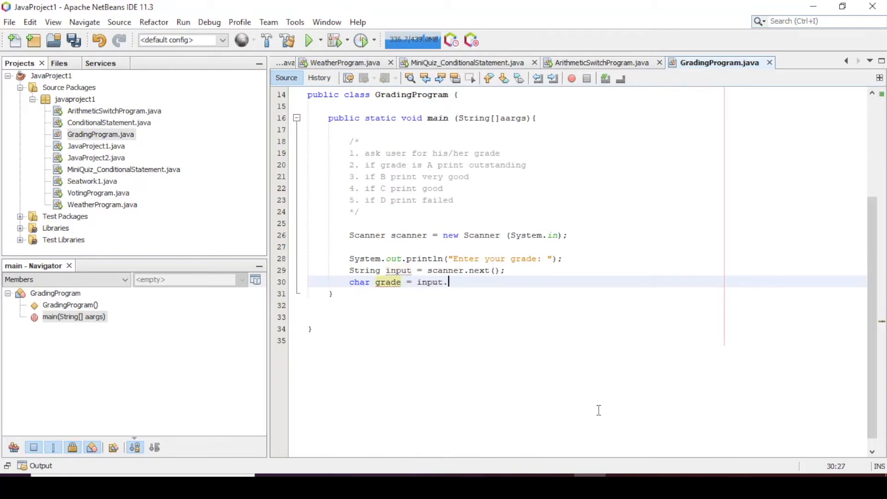
pyautogui.write('charAt(0);')
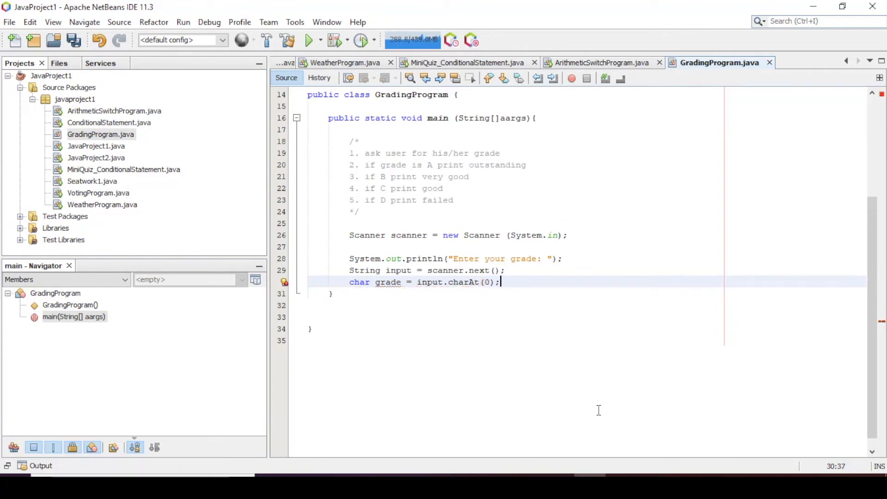
pyautogui.press('enter')
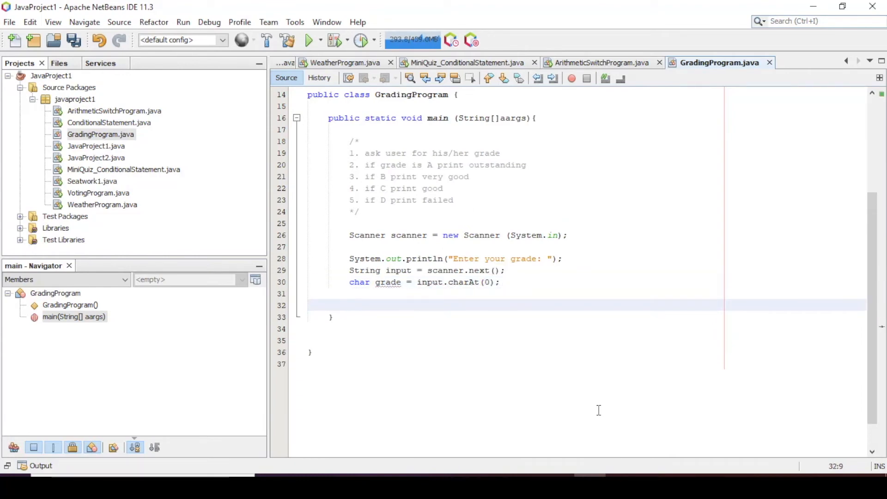
# Write switch(grade) { with a case 'A' label
pyautogui.write('sw')
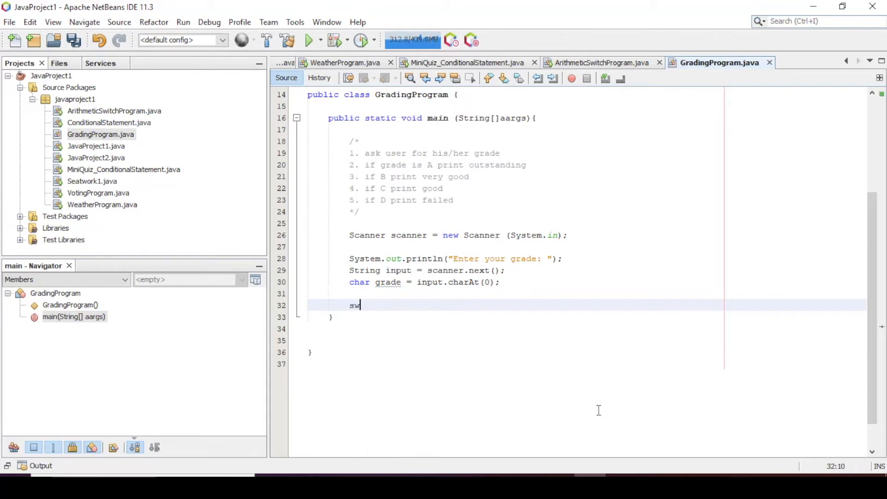
pyautogui.write('itch(gra')
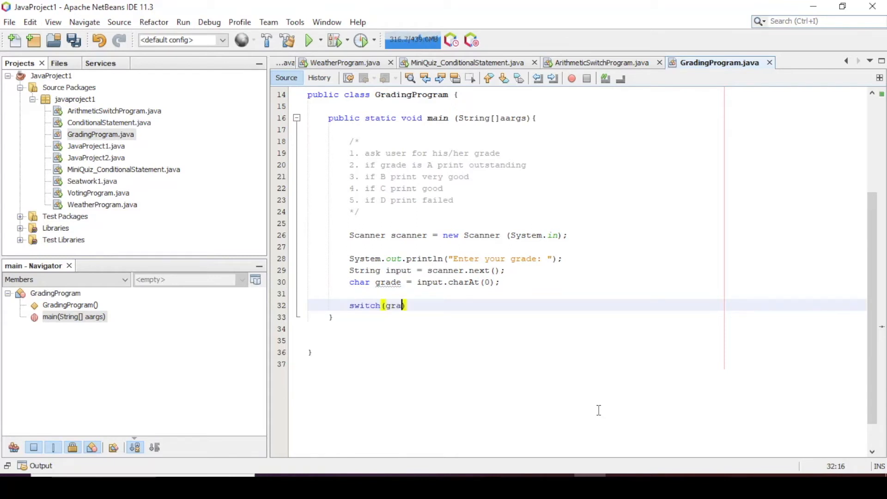
pyautogui.write('de)')
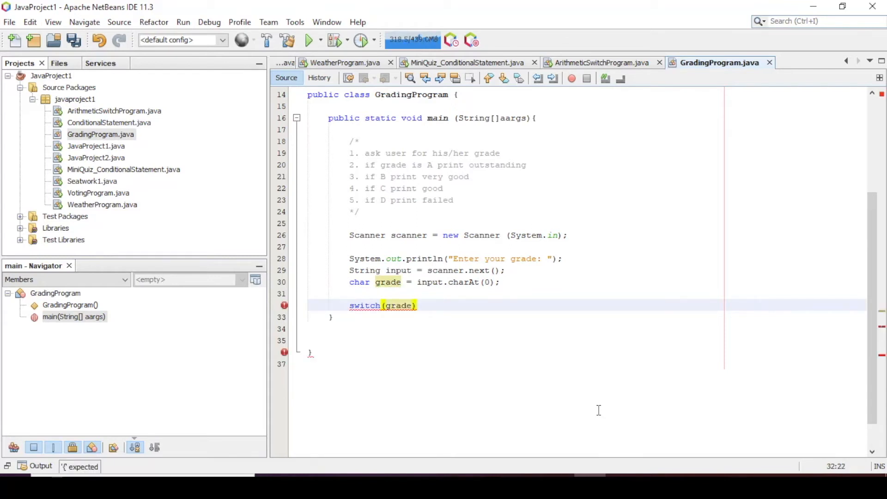
pyautogui.write('{')
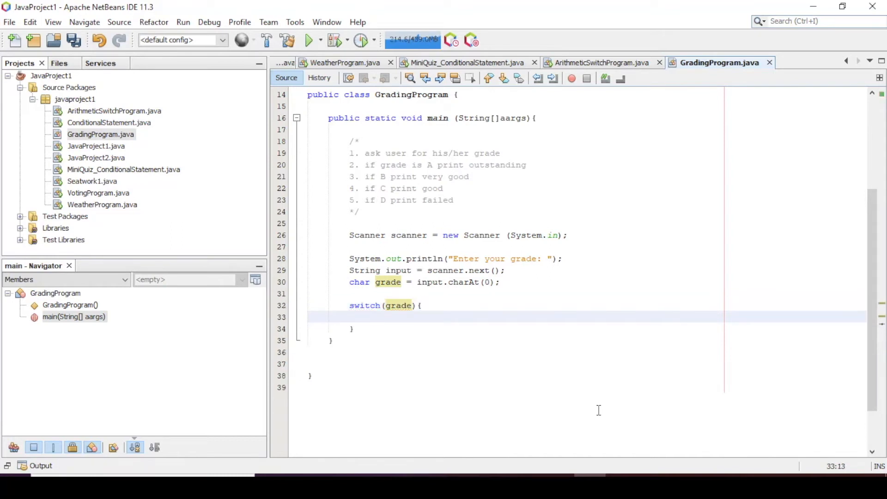
pyautogui.write('case')
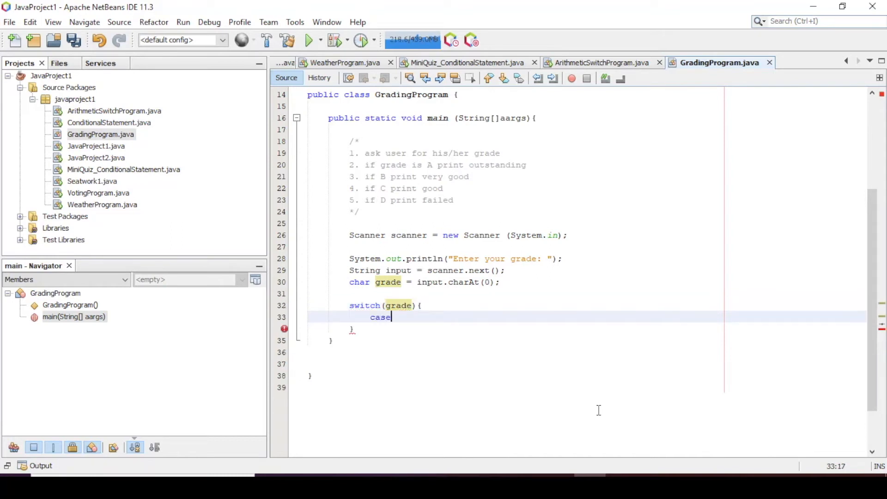
pyautogui.write("''")
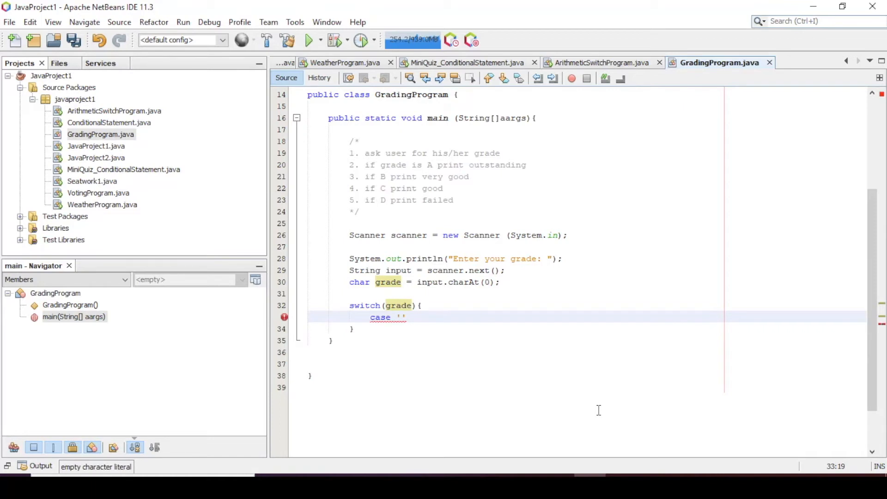
pyautogui.write('A')
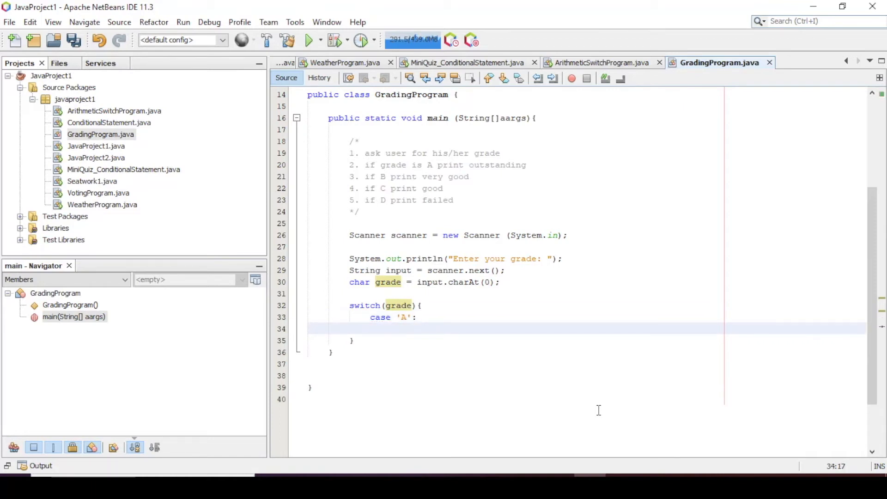
# Make case 'A' print "Outstanding" and then break
pyautogui.write('System.out.println();')
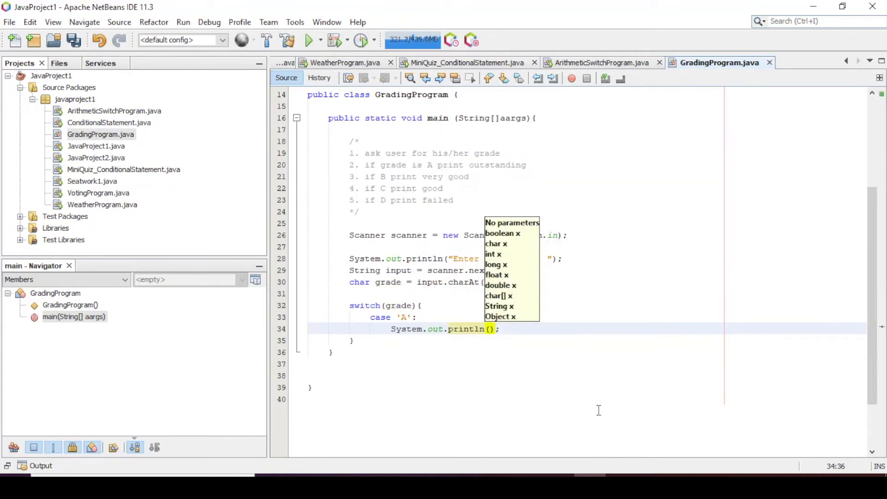
pyautogui.write('"Outs')
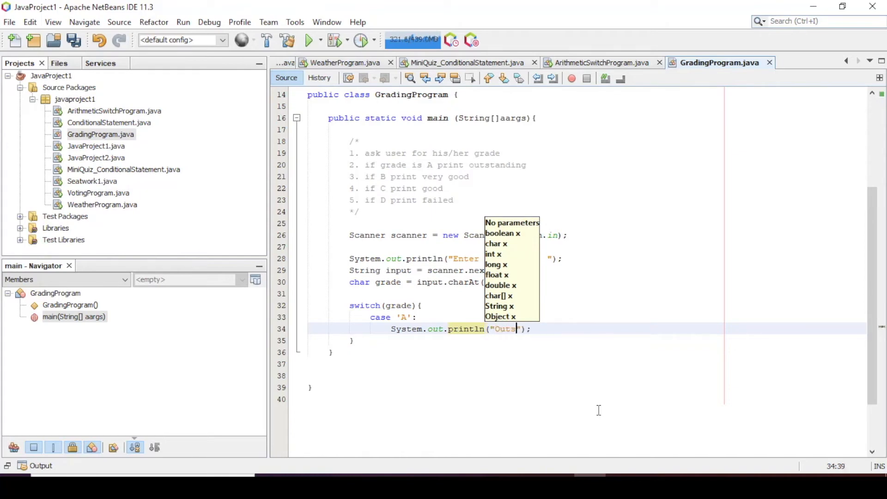
pyautogui.write('tanding')
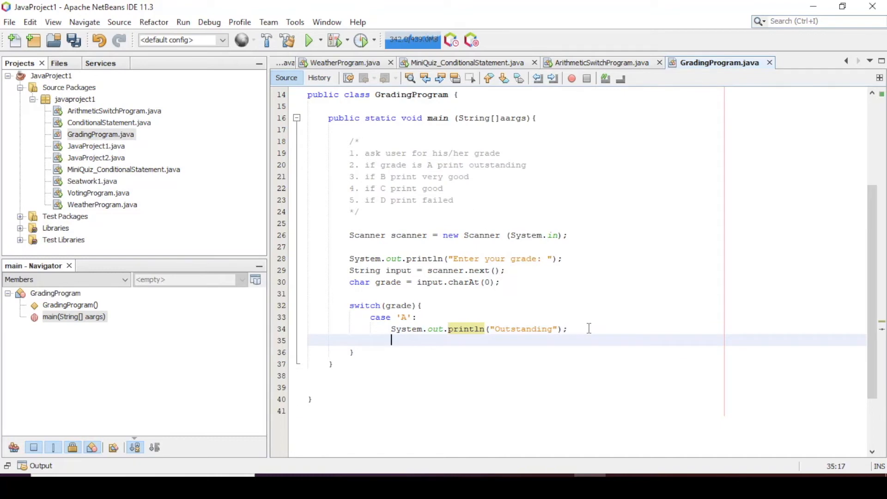
pyautogui.write('break;')
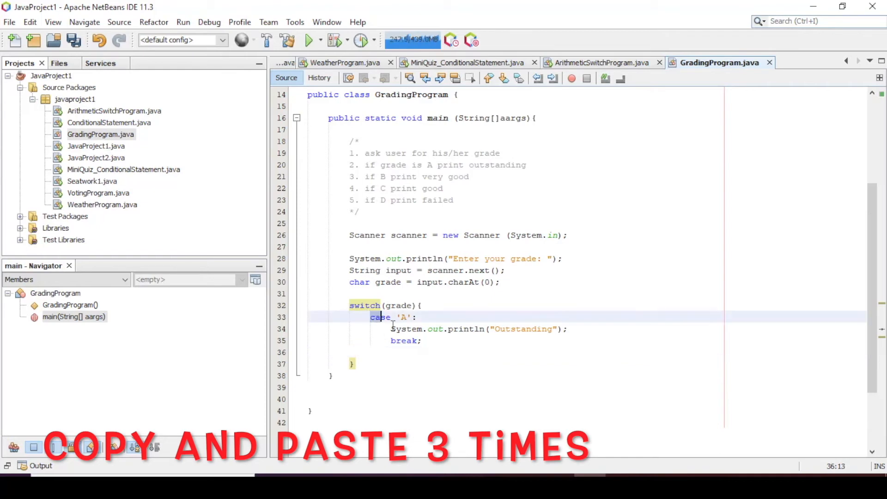
# Duplicate the case 'A' block into cases B, C and F printing Very Good, Good and Failed with breaks
pyautogui.moveTo(370, 317); pyautogui.dragTo(422, 340)
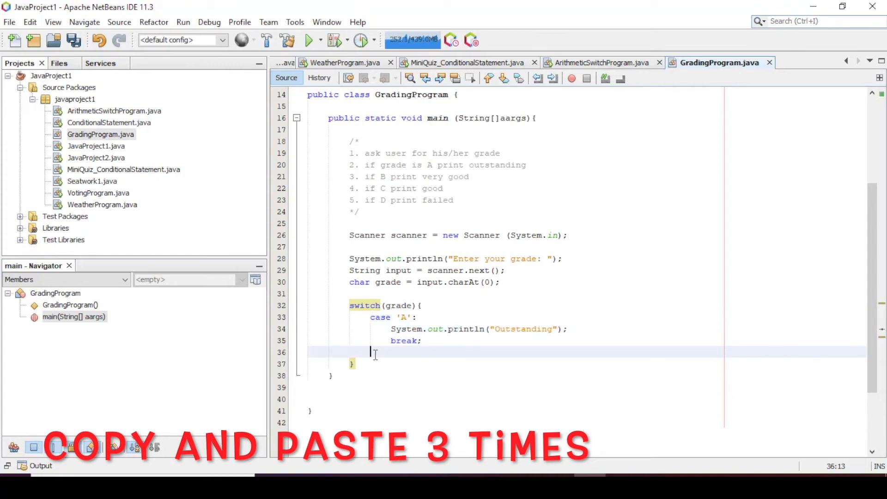
pyautogui.press('ctrl+v')
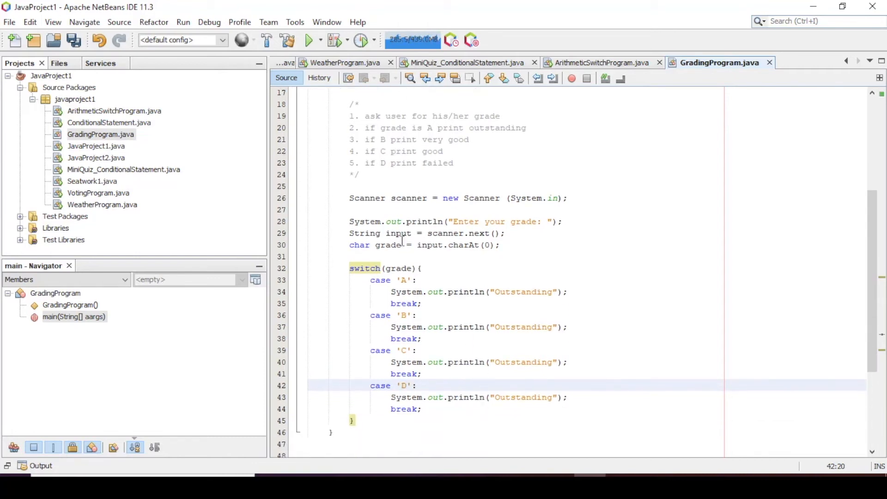
pyautogui.write('F')
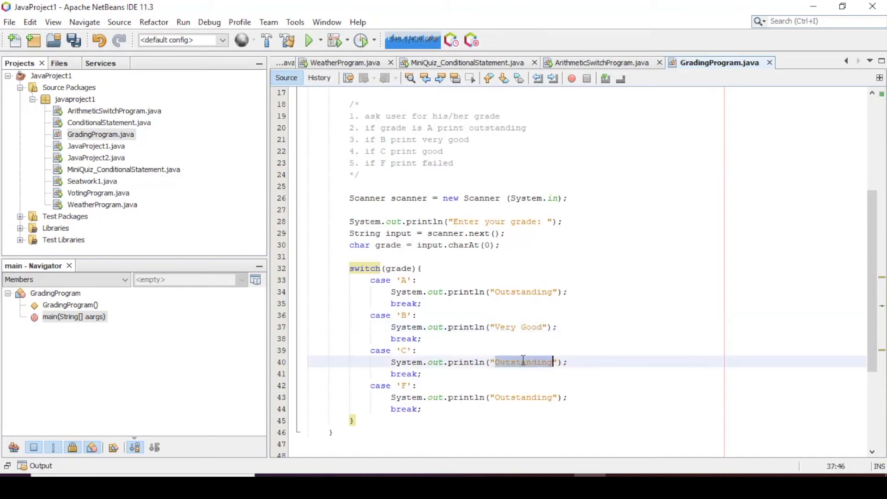
pyautogui.write('Good')
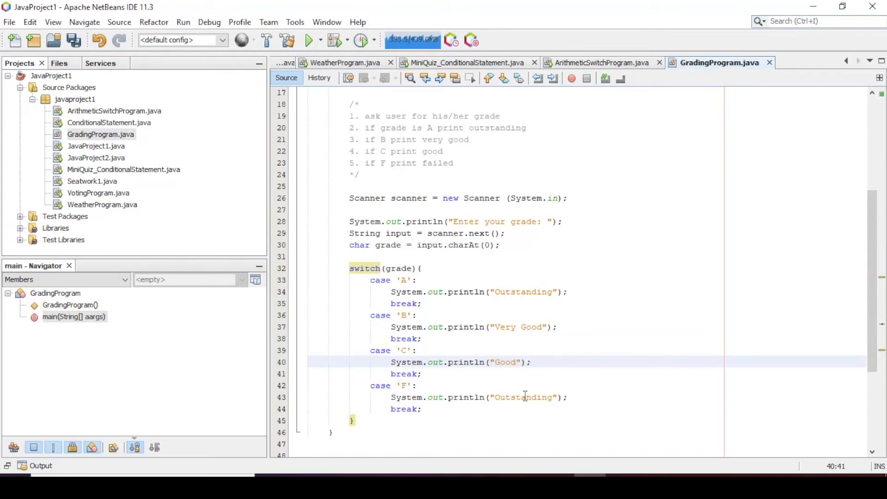
pyautogui.doubleClick(523, 398)
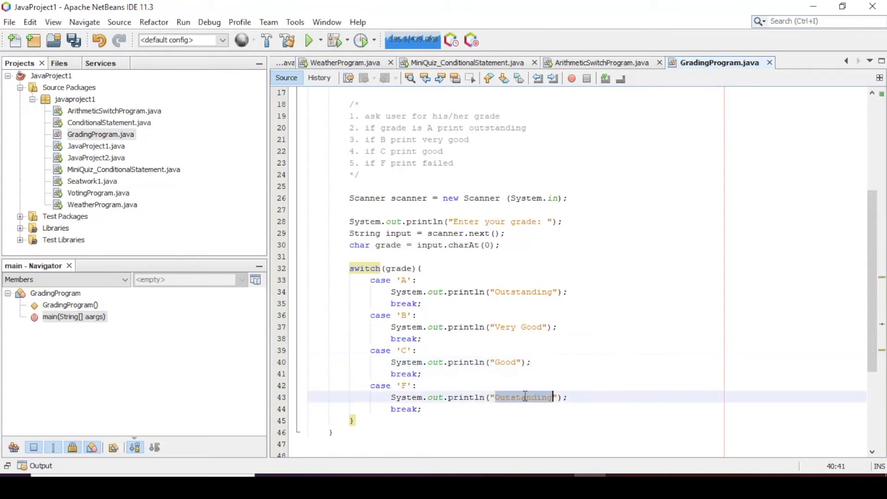
pyautogui.write('Failed')
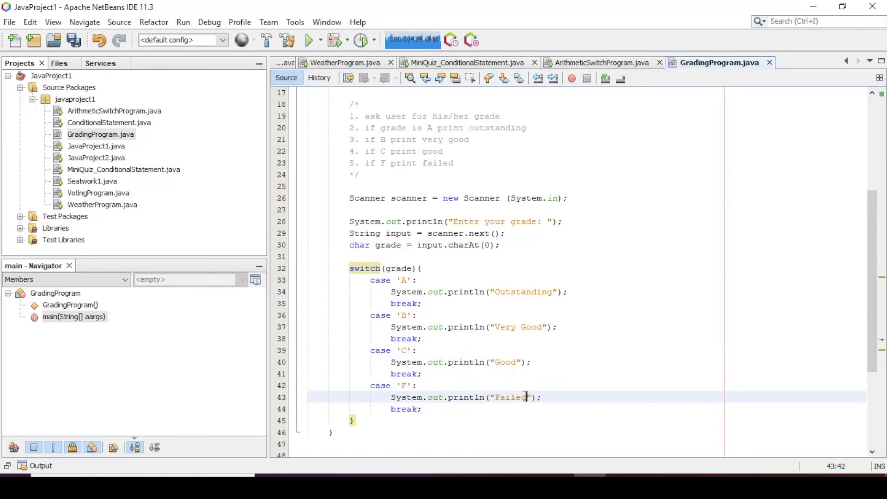
pyautogui.click(444, 409)
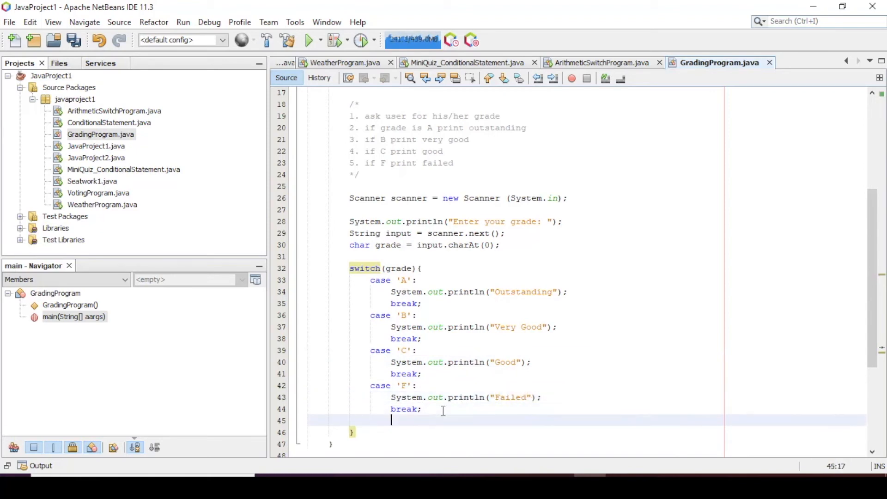
# Add a default: case printing "Wrong input!" followed by break
pyautogui.write('de')
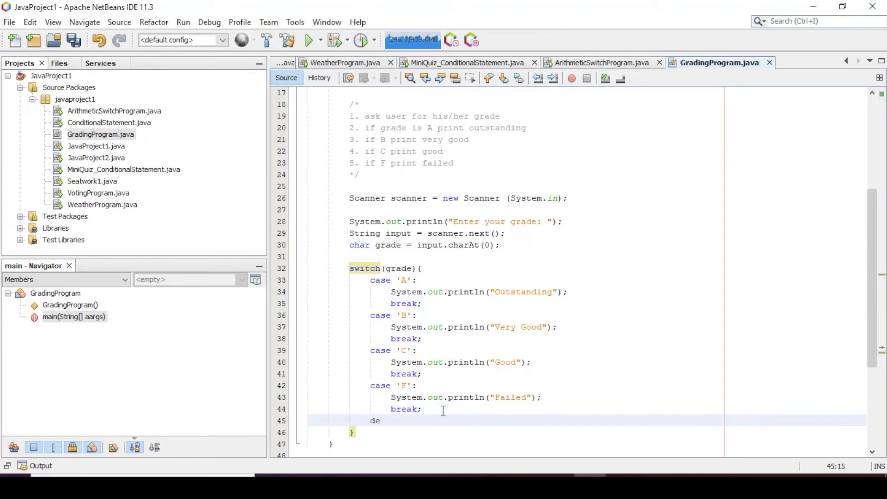
pyautogui.press('Backspace')
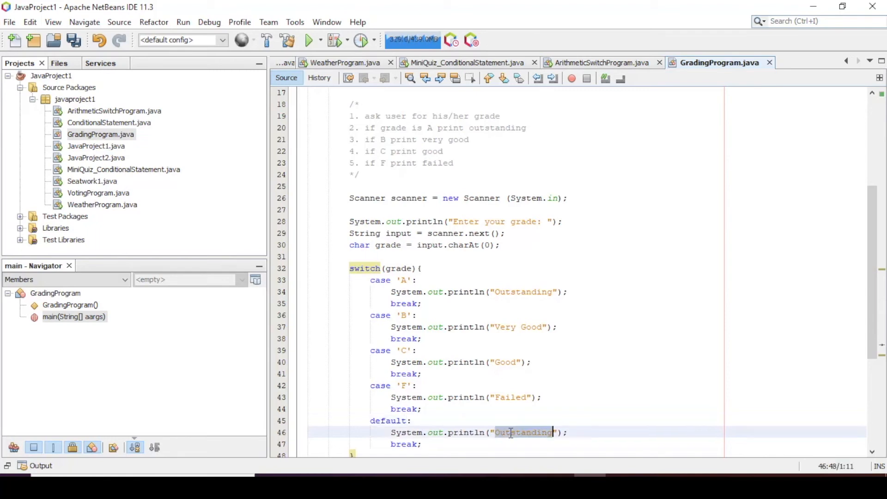
pyautogui.write('Wrong')
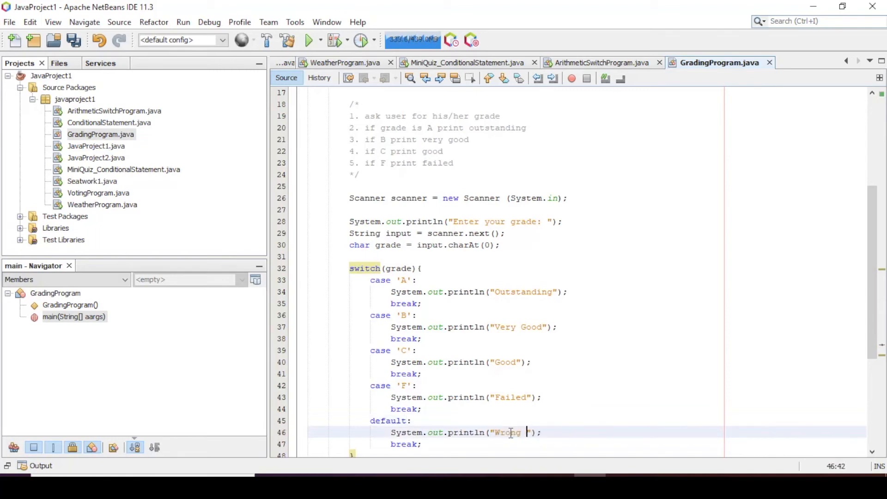
pyautogui.write('input!')
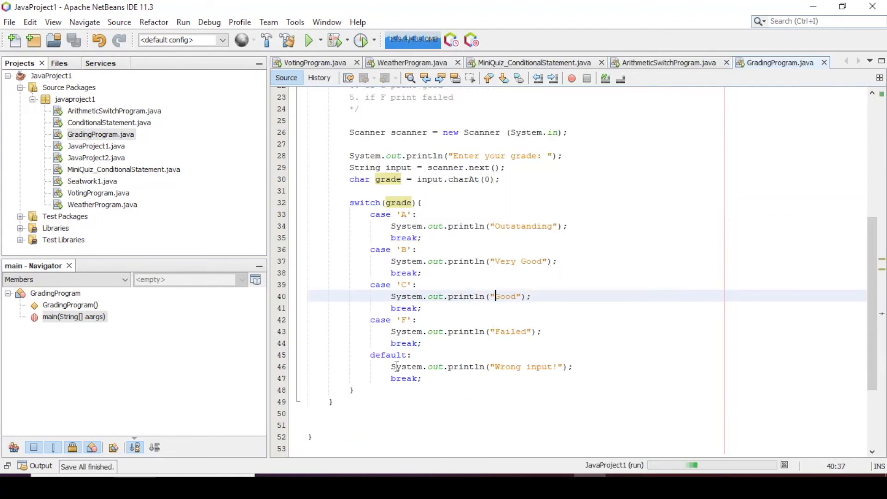
# Enter test grades S and F at the prompt, then run GradingProgram again via Run File
pyautogui.click(309, 40)
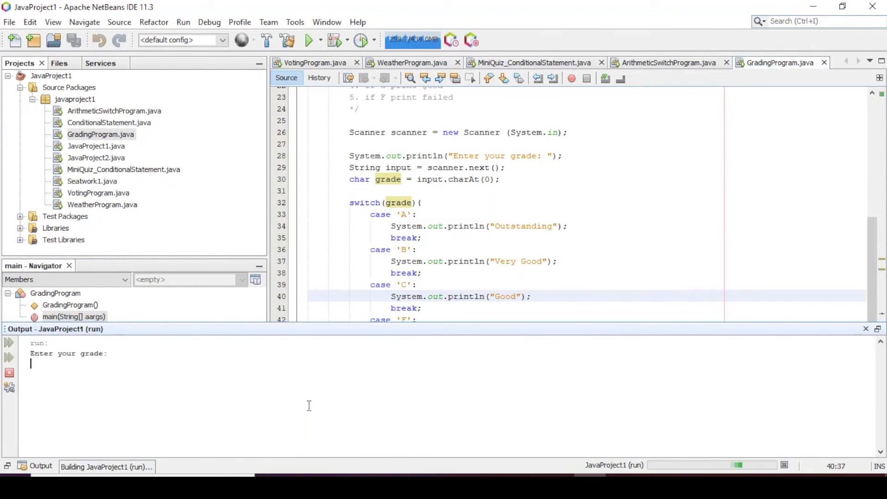
pyautogui.write('S')
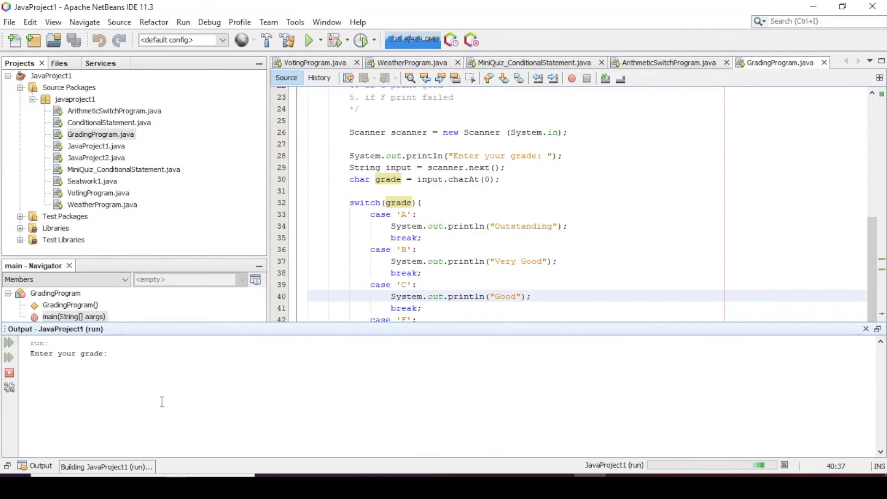
pyautogui.write('F')
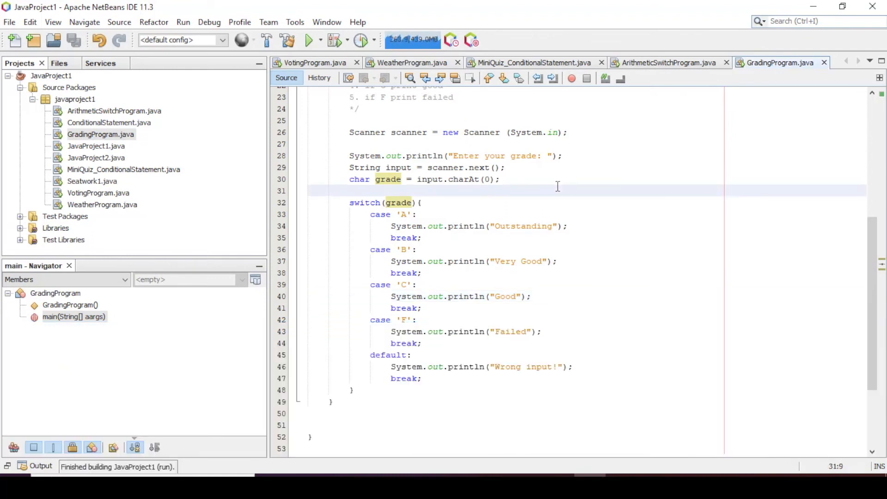
pyautogui.rightClick(558, 186)
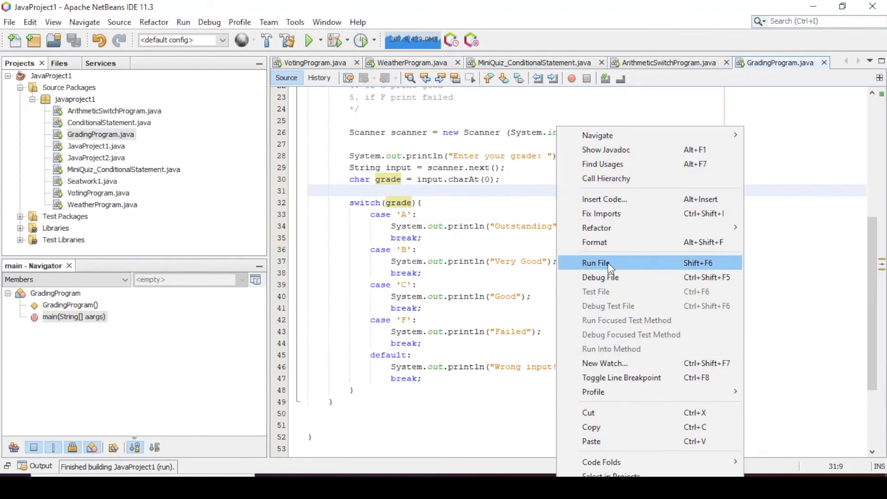
pyautogui.click(596, 262)
pyautogui.write('V')
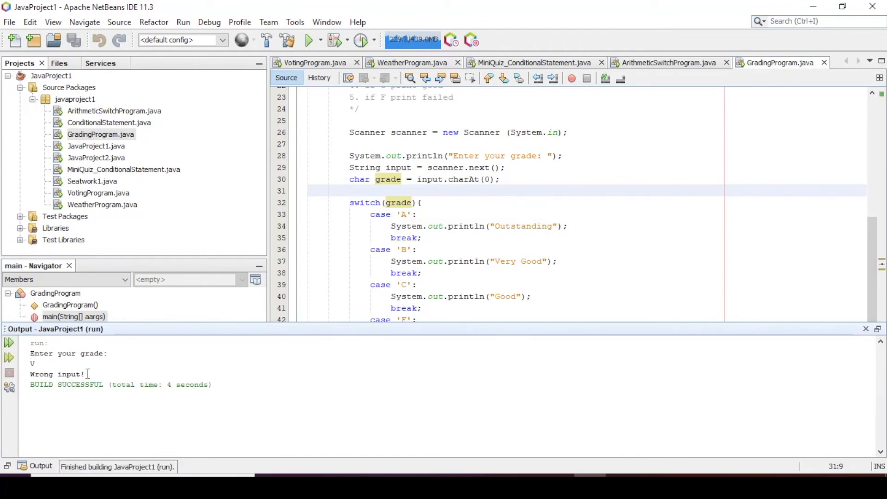
# Check the 'Wrong input!' result, rerun the program and submit lowercase grade a
pyautogui.doubleClick(56, 374)
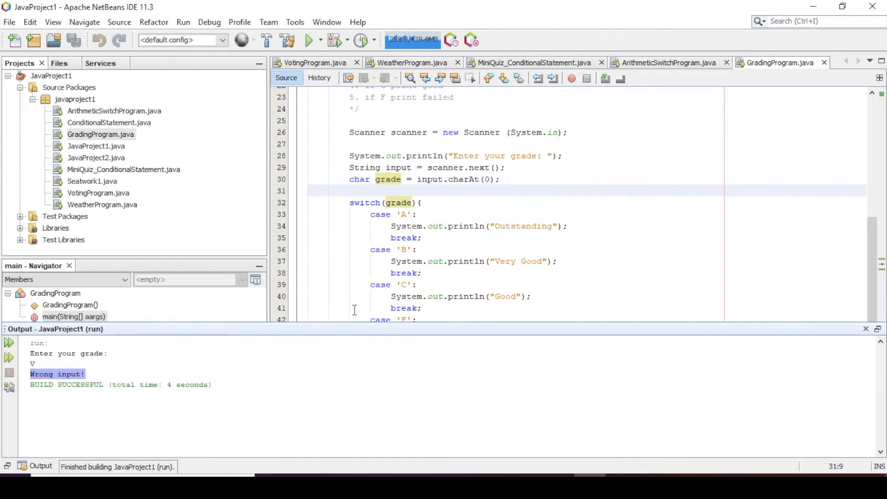
pyautogui.rightClick(397, 226)
pyautogui.write('a')
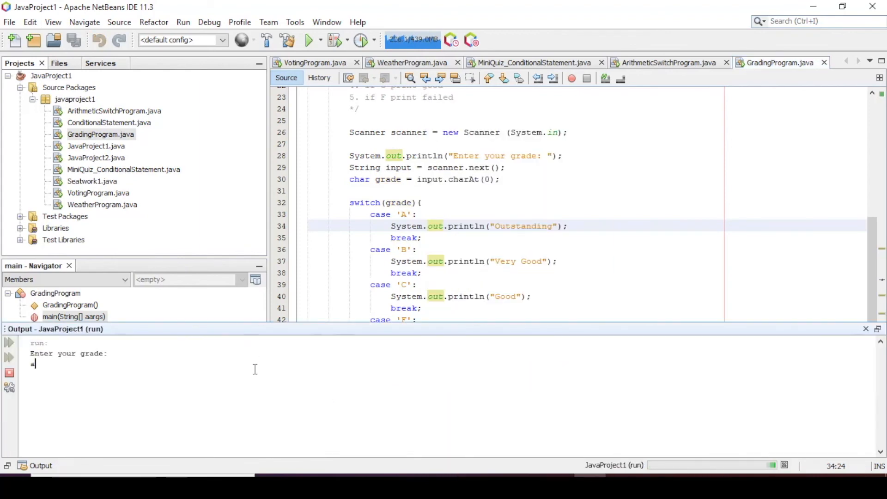
pyautogui.press('enter')
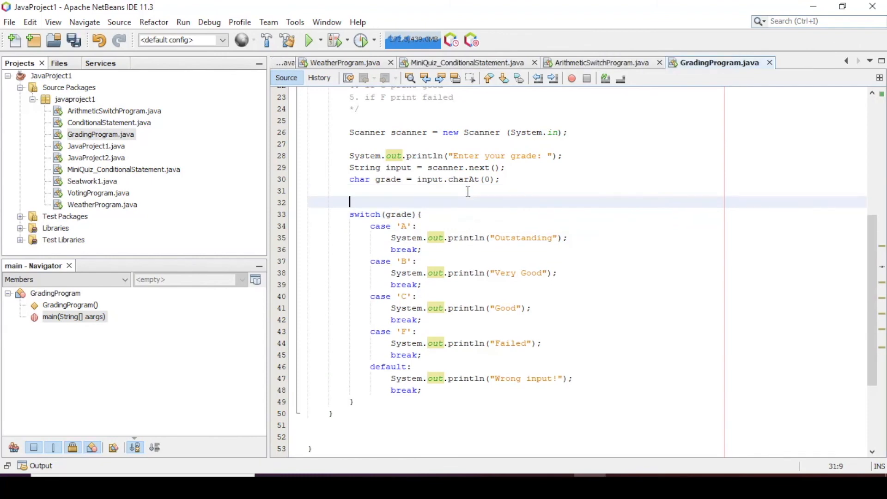
# Add the //a != A comment noting lowercase input is not matched
pyautogui.write('//')
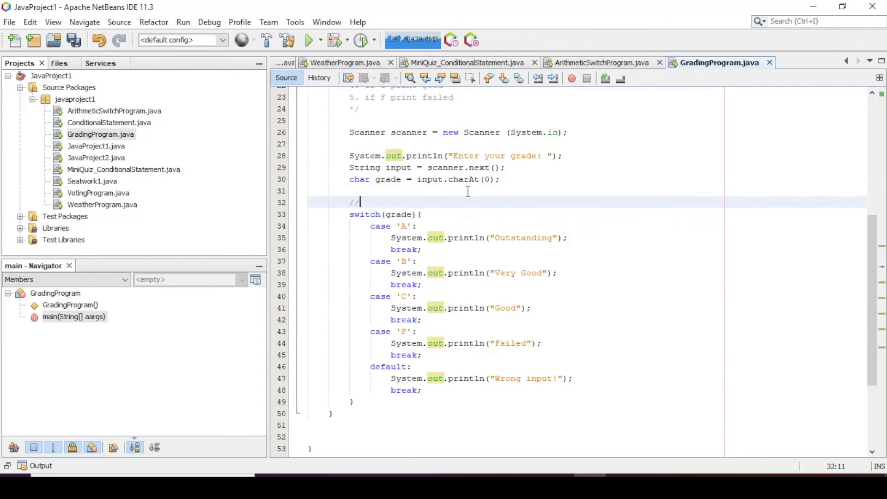
pyautogui.write('a != A')
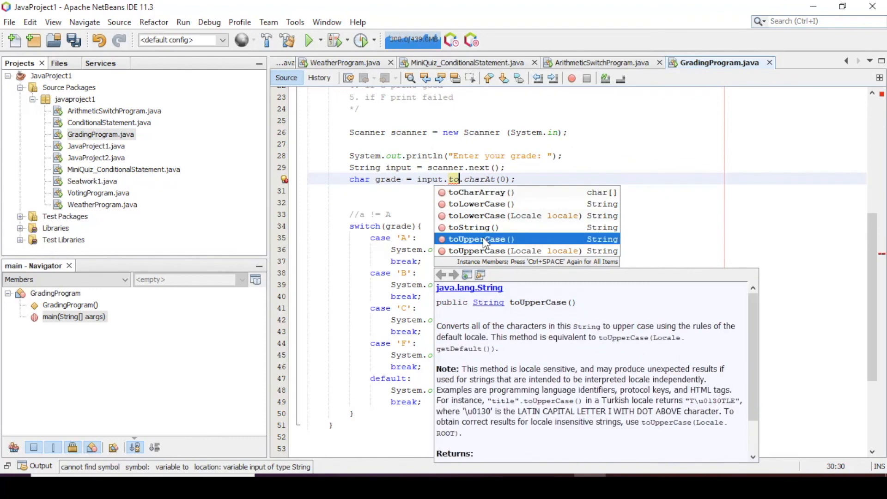
pyautogui.moveTo(603, 333)
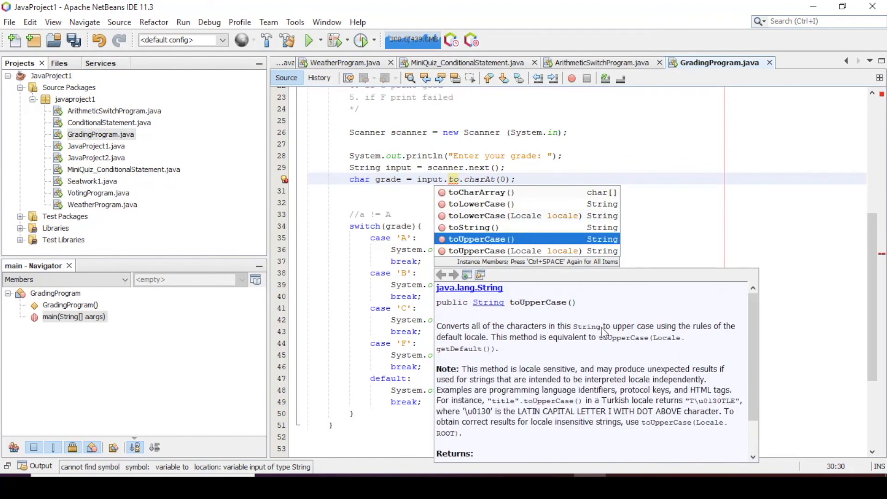
pyautogui.moveTo(523, 232)
pyautogui.write('UpperCase()')
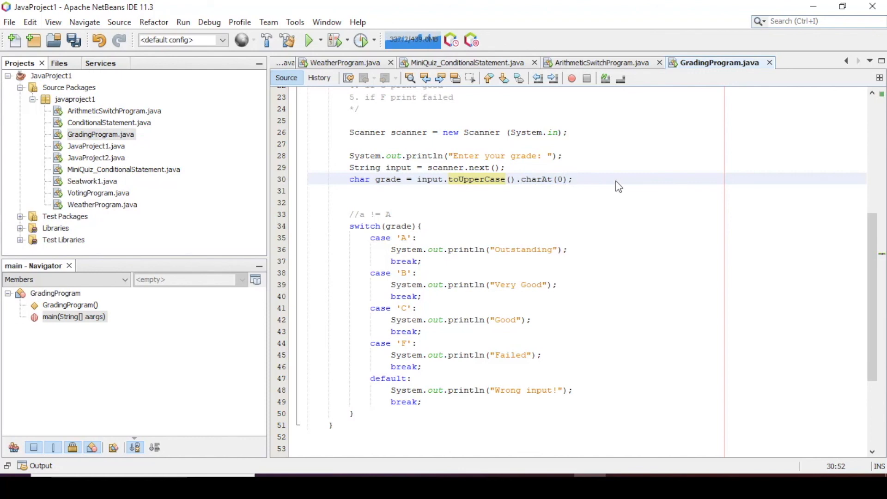
# Run the updated GradingProgram and enter a, which now prints Outstanding
pyautogui.rightClick(617, 185)
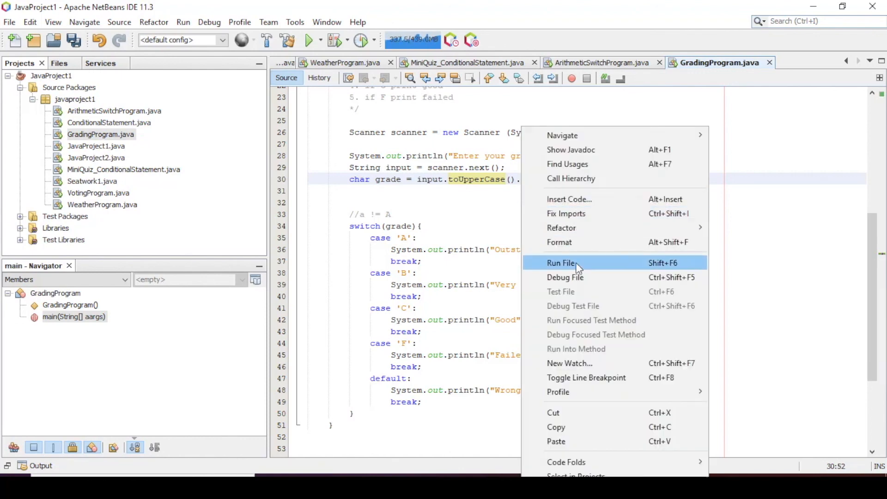
pyautogui.click(561, 264)
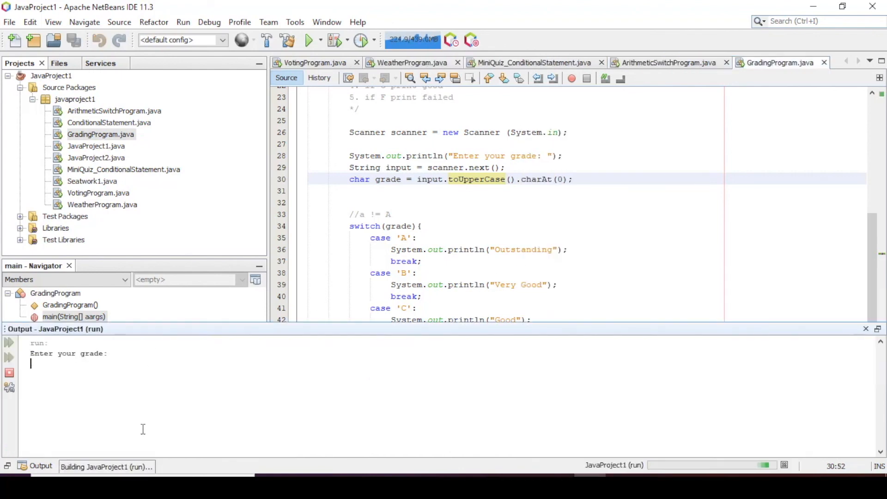
pyautogui.write('a')
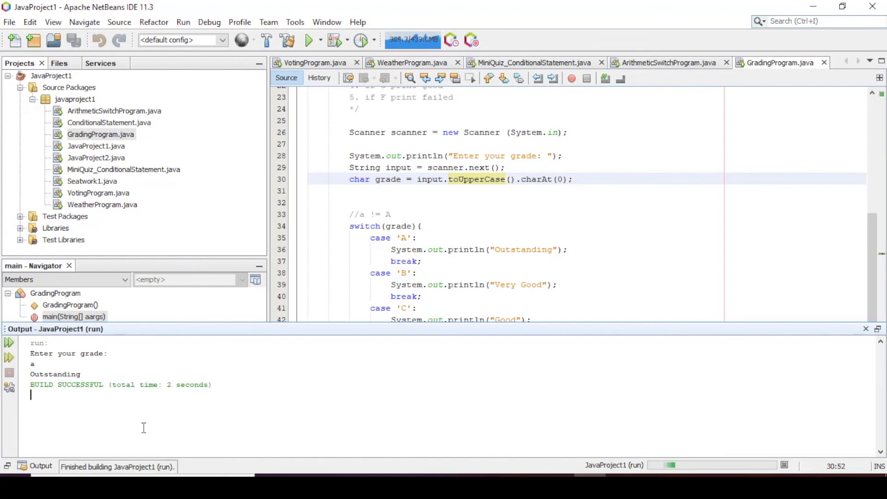